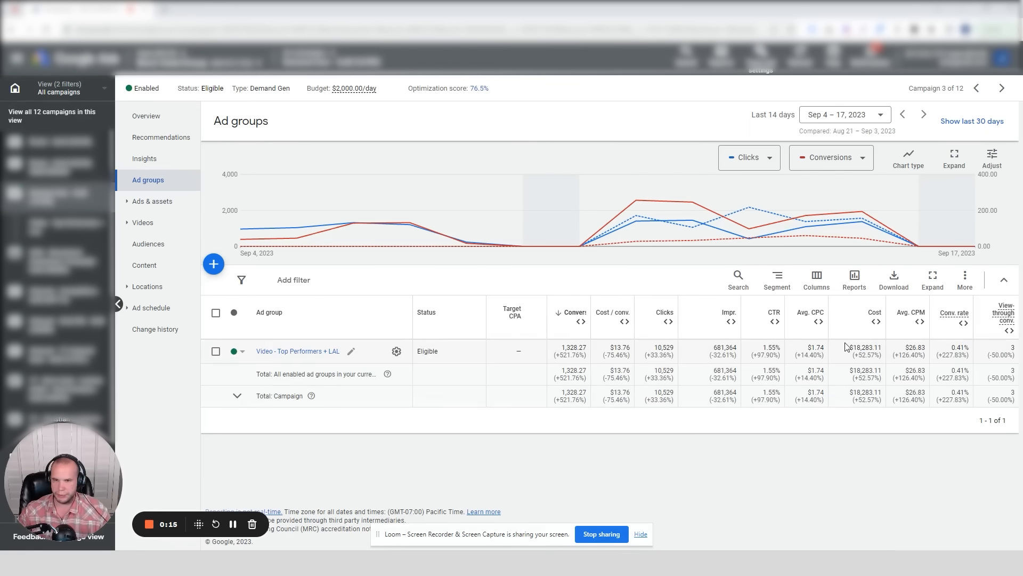
- Set the ad group report to Last 30 days (Aug 19 – Sep 17) with comparison off
left_click(844, 115)
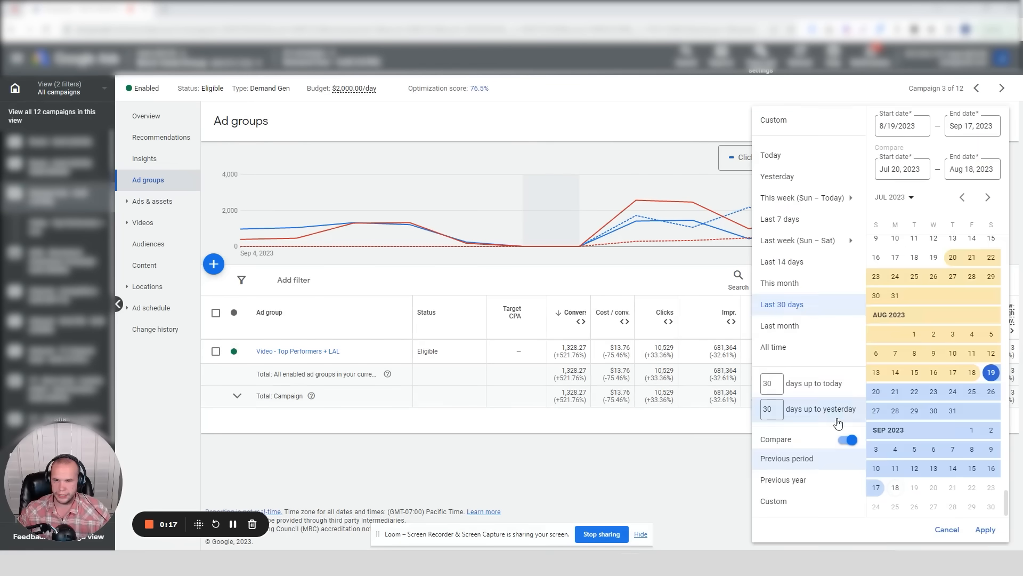
left_click(984, 530)
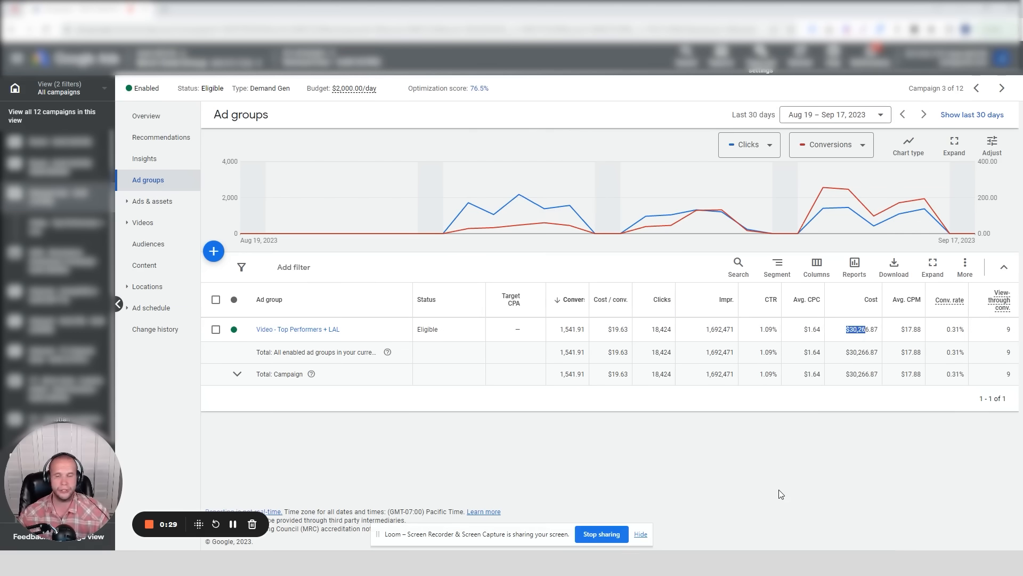
mouse_move(671, 222)
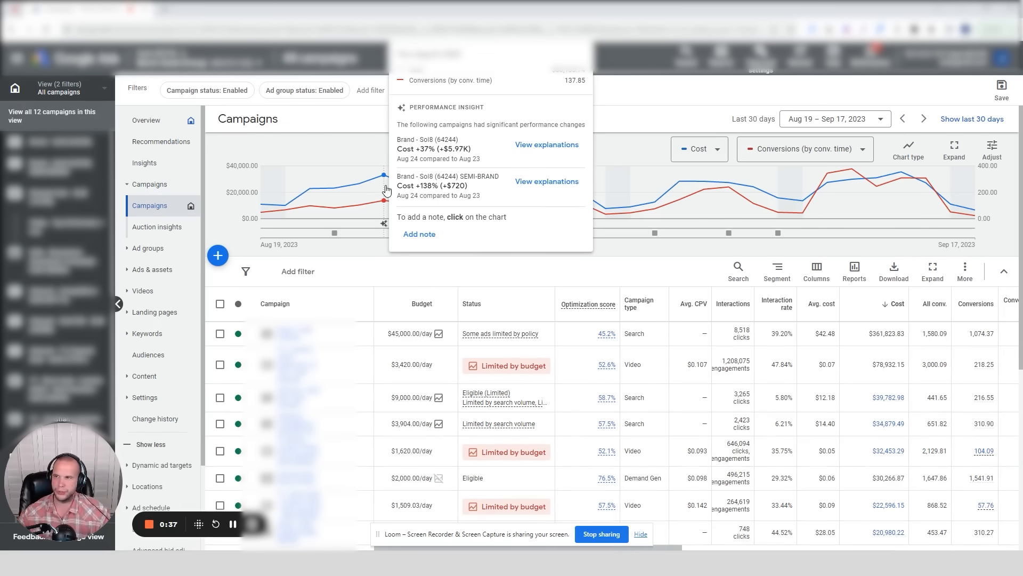
mouse_move(899, 190)
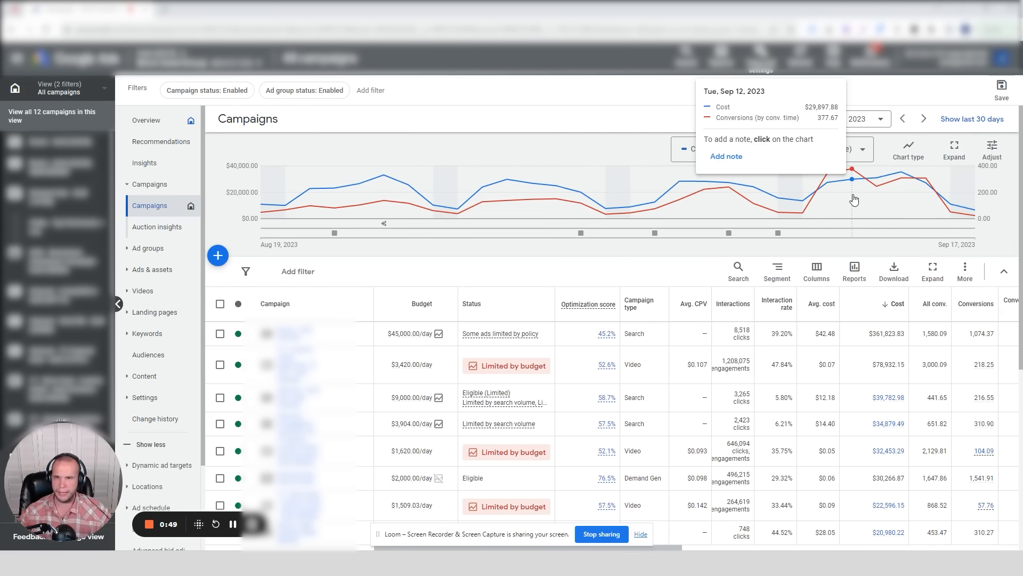
mouse_move(705, 217)
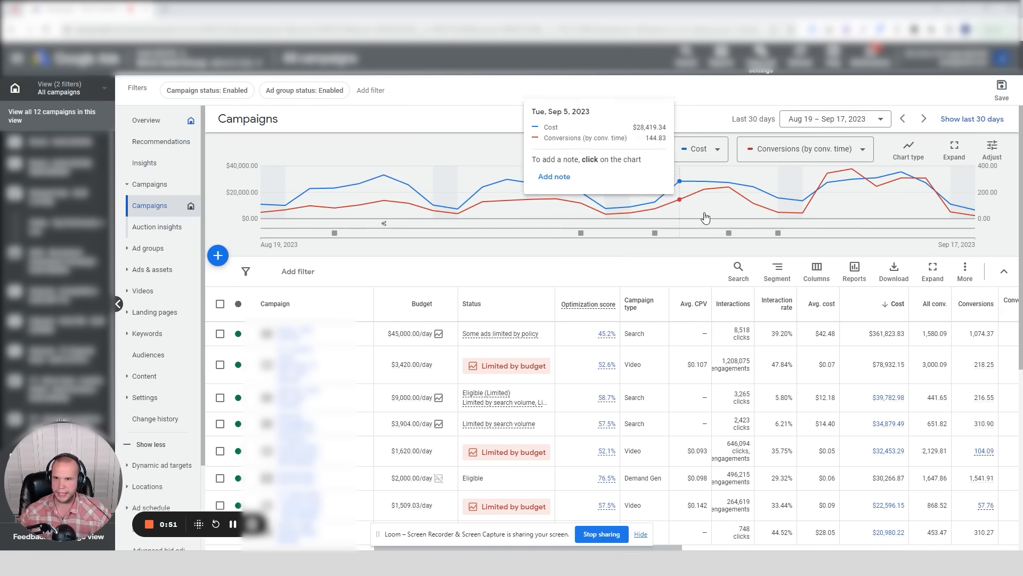
mouse_move(883, 357)
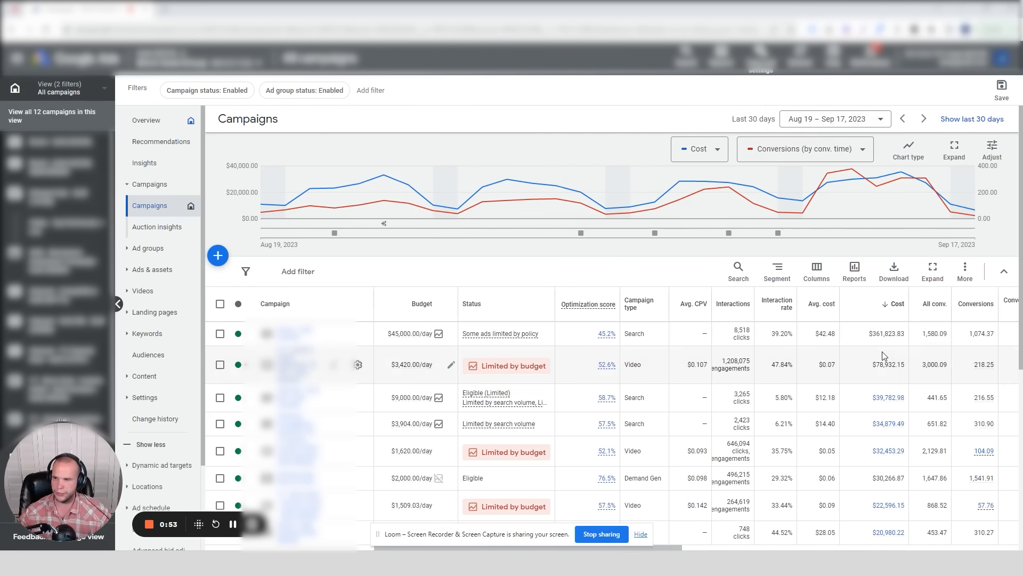
mouse_move(886, 487)
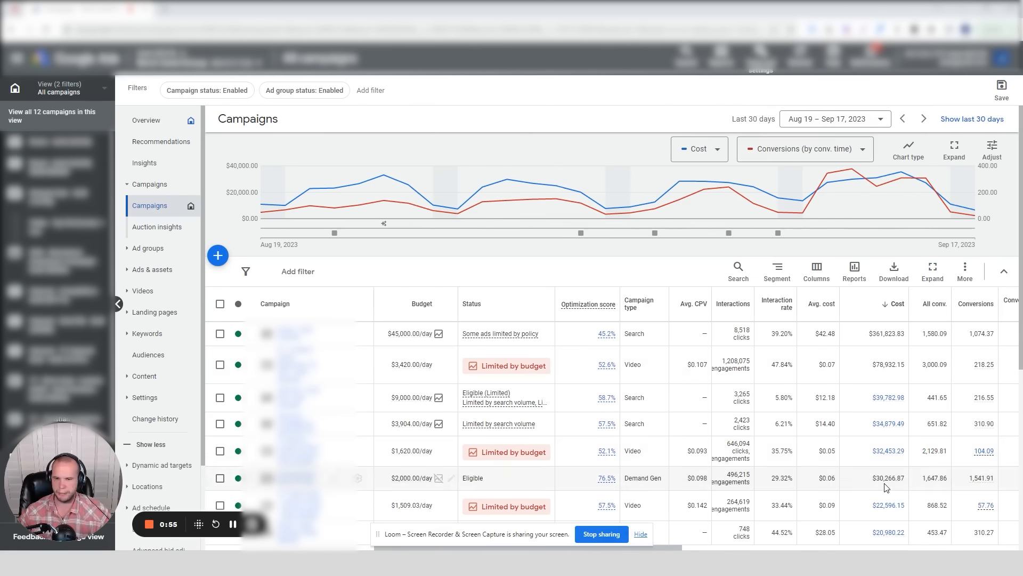
- Scroll the all-campaigns table right to the Conversions (by conv. time) column
scroll("right", 3)
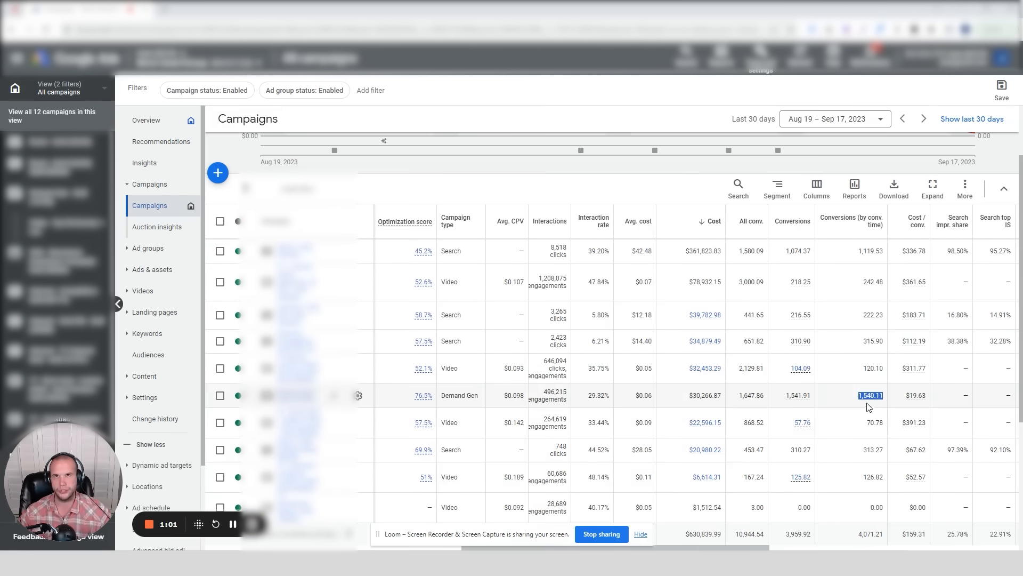
- Apply Last 14 days (Sep 4–17) compared with the previous period, Aug 21 – Sep 3
left_click(834, 118)
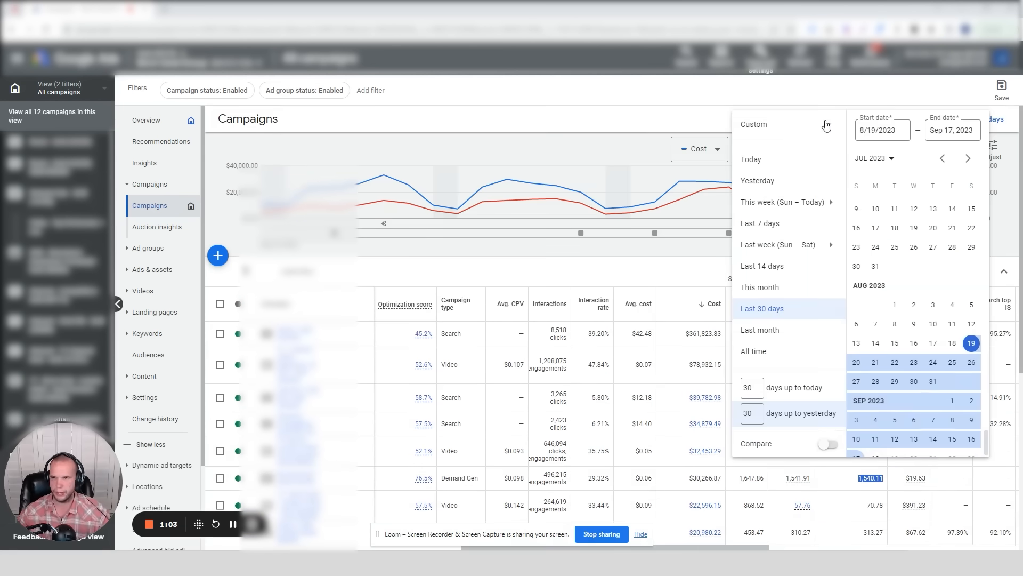
left_click(781, 265)
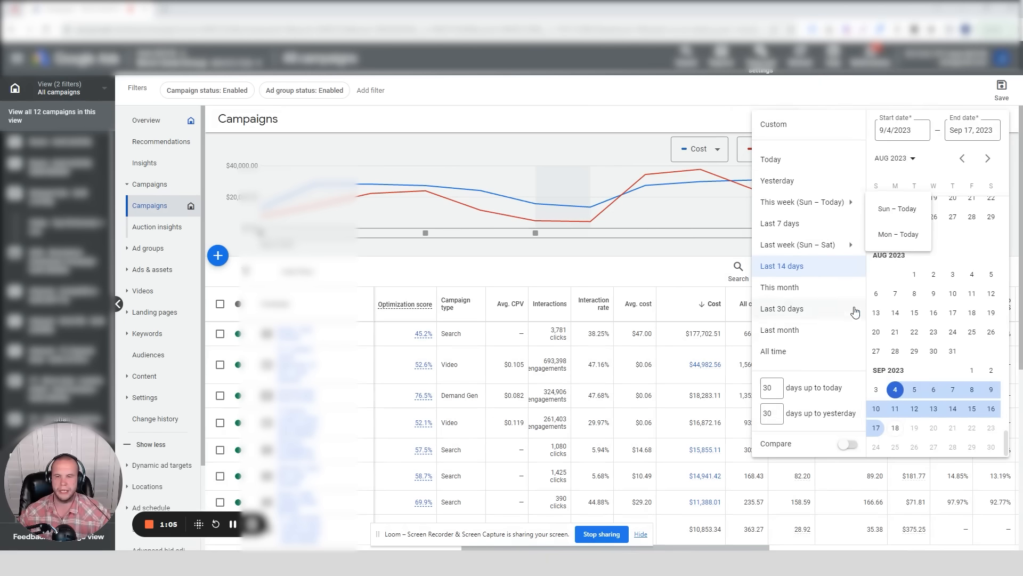
left_click(781, 265)
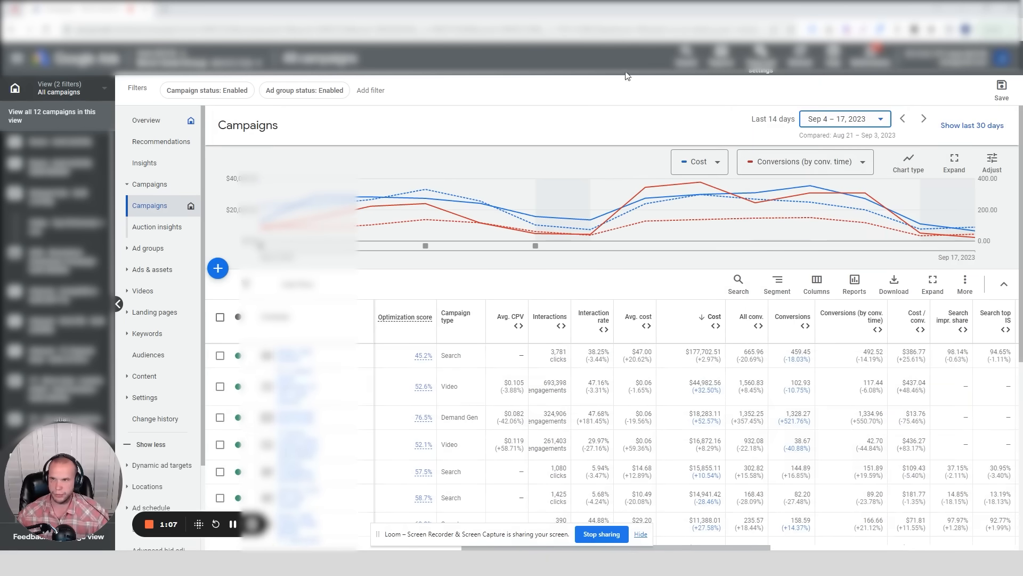
mouse_move(673, 203)
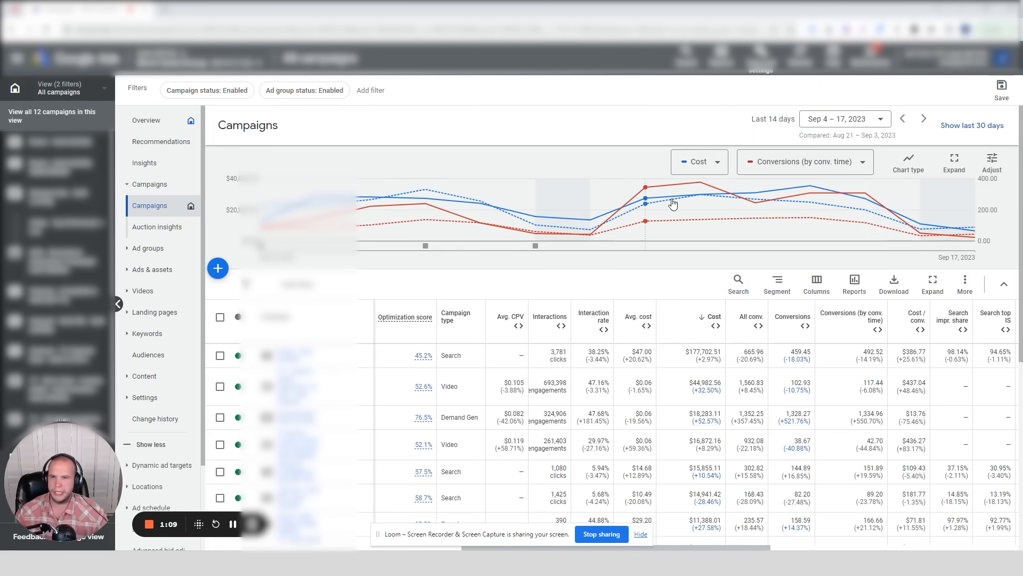
left_click(1004, 120)
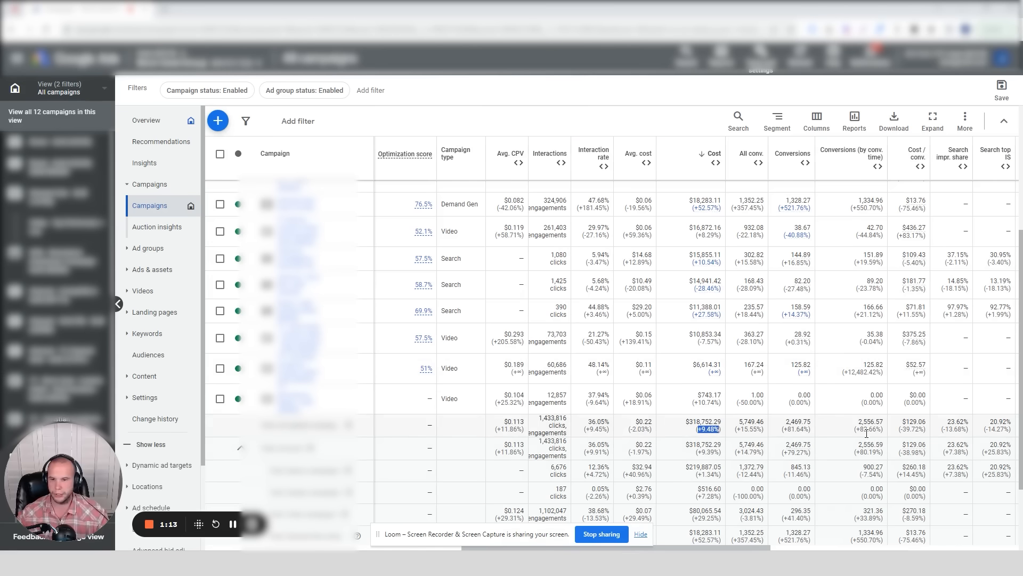
mouse_move(850, 437)
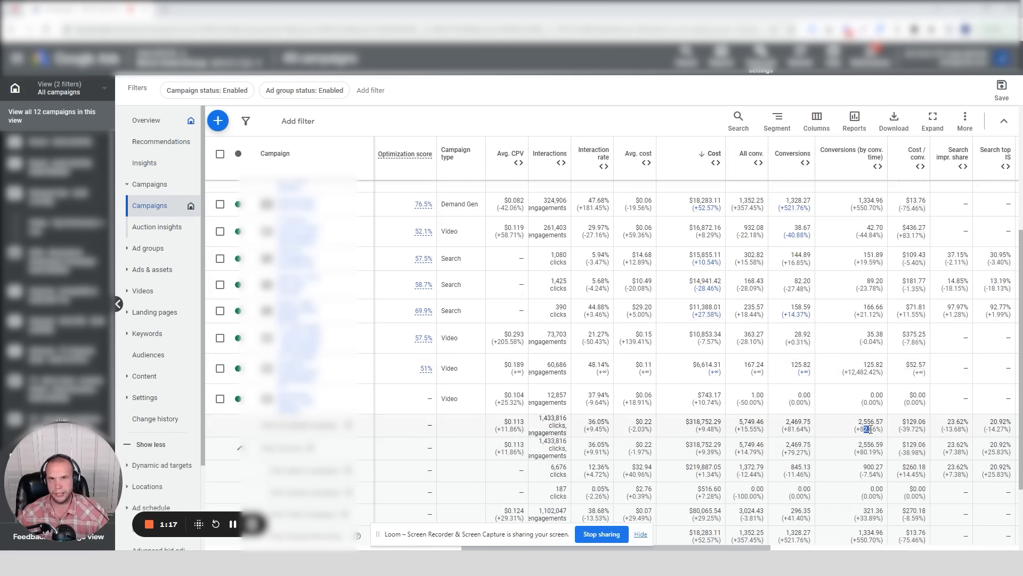
mouse_move(875, 170)
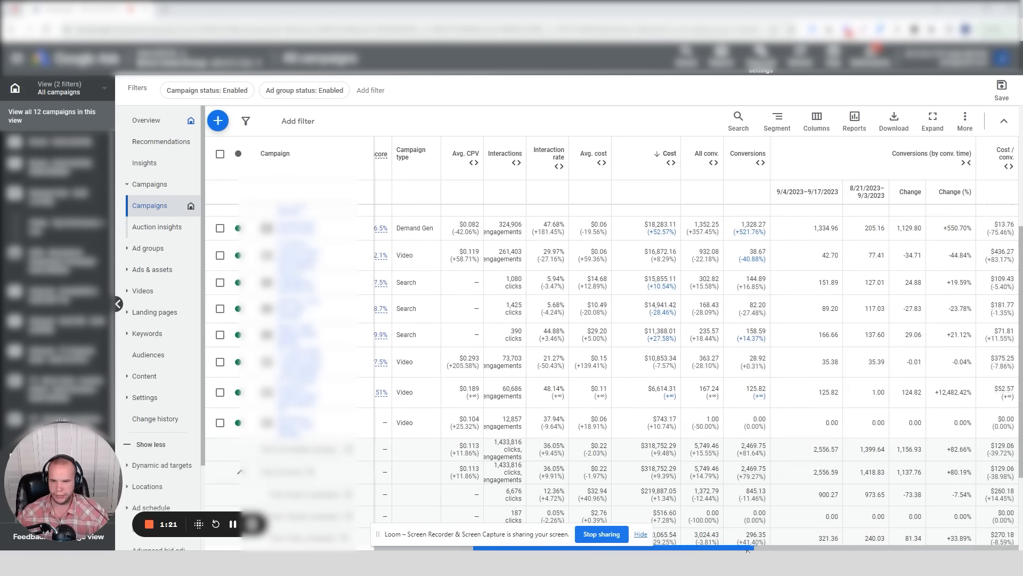
- Expand the Conversions (by conv. time) column and highlight the total conversion change
scroll("right", 3)
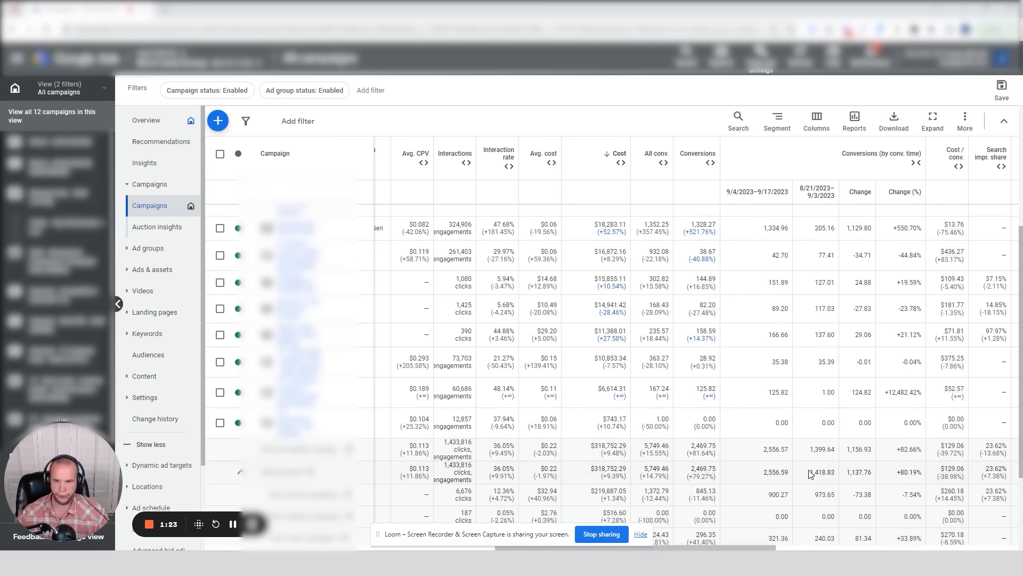
double_click(859, 471)
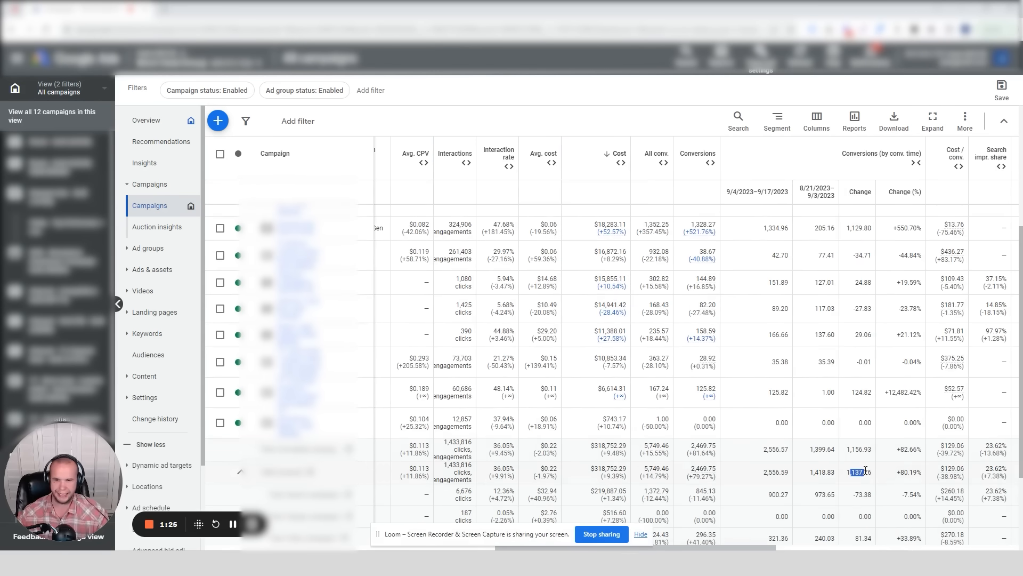
left_click(776, 471)
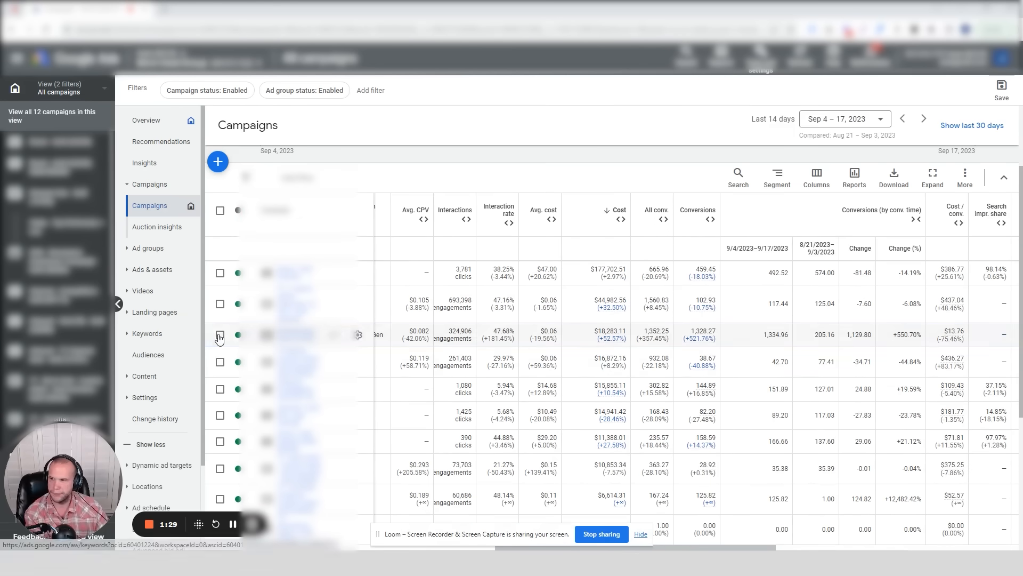
- Select the Demand Gen row and highlight its 1,334.96 conversions and +550.70% change
left_click(221, 335)
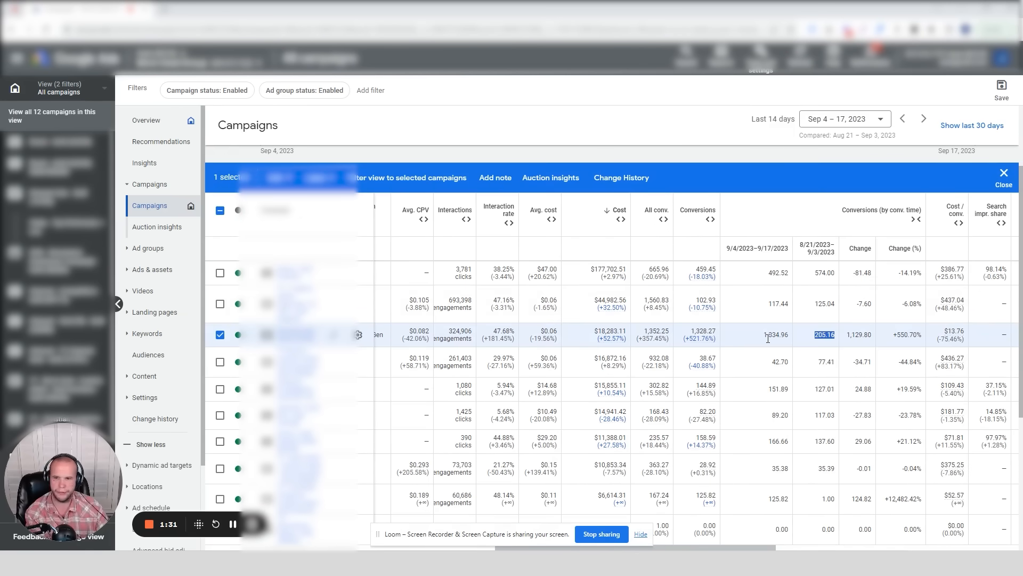
left_click(776, 334)
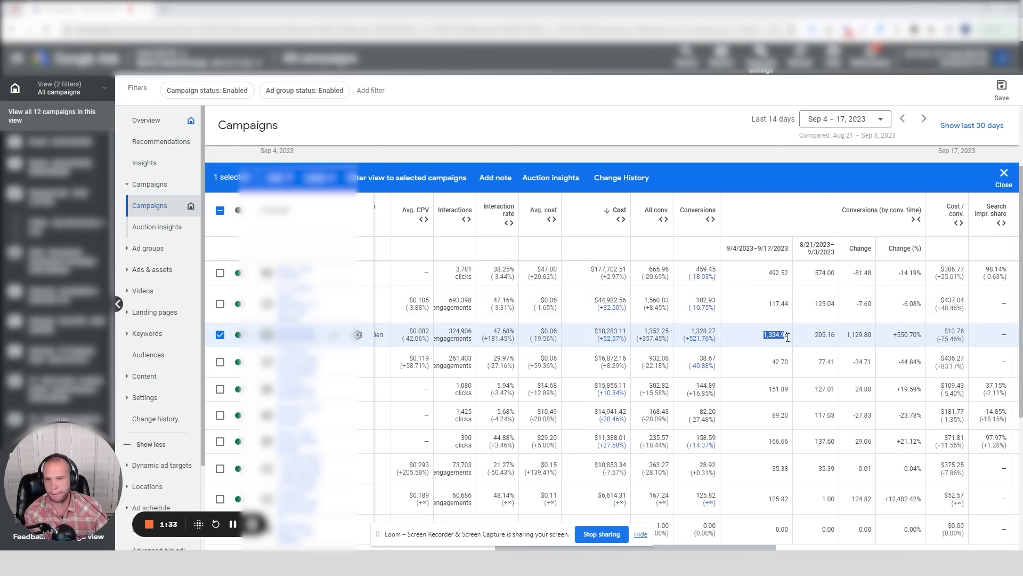
left_click(904, 335)
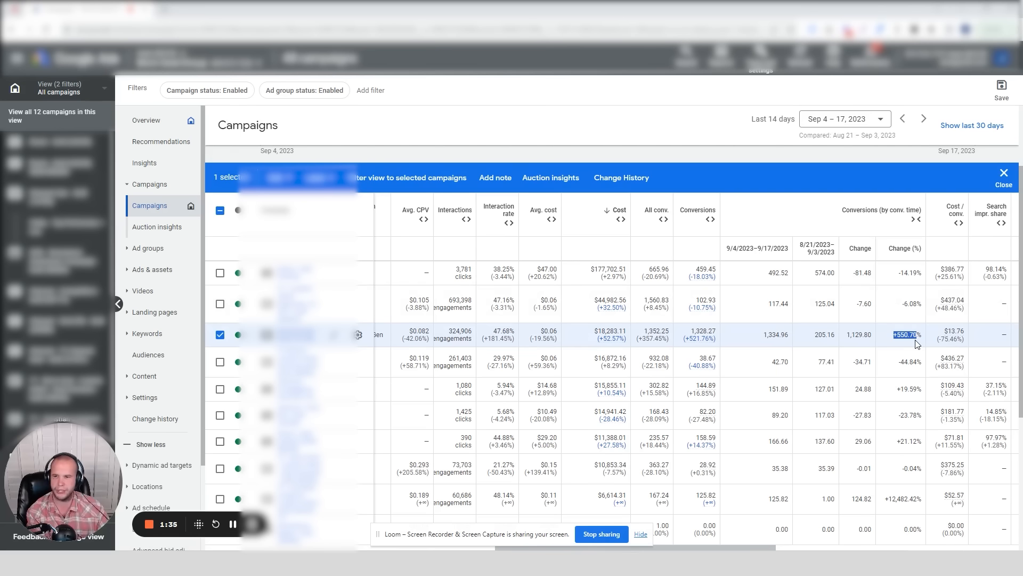
mouse_move(607, 338)
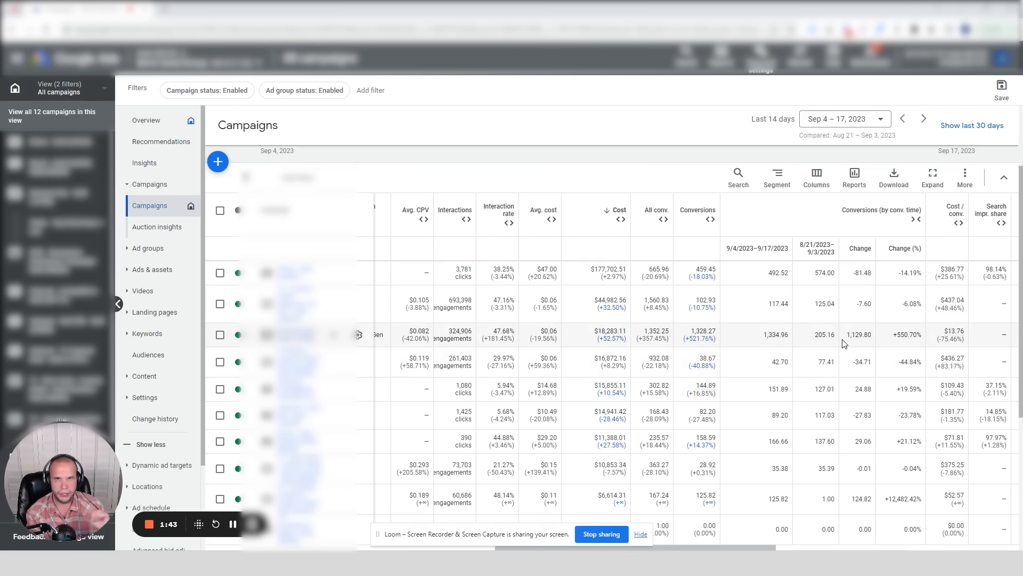
left_click(776, 177)
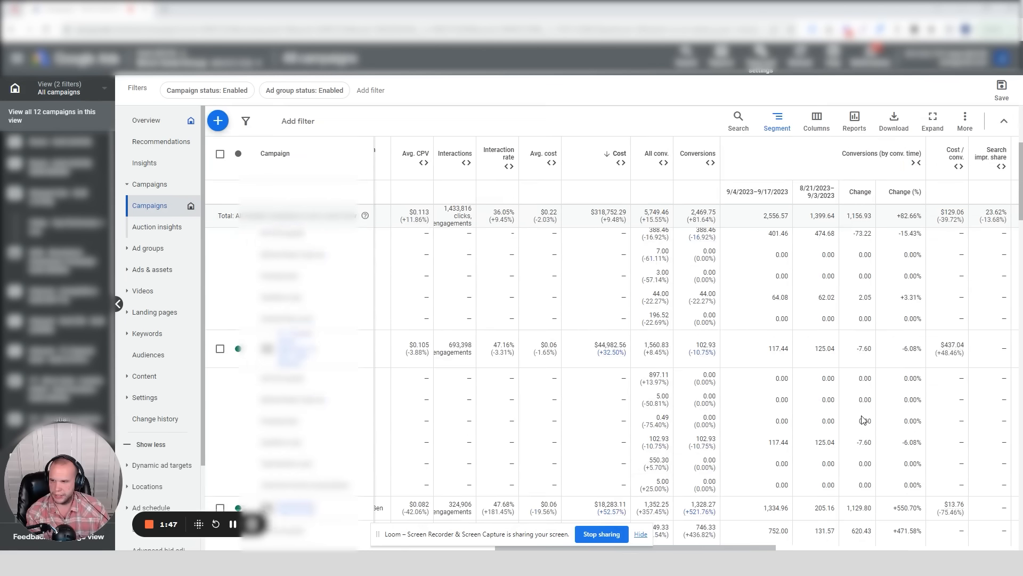
scroll("down", 3)
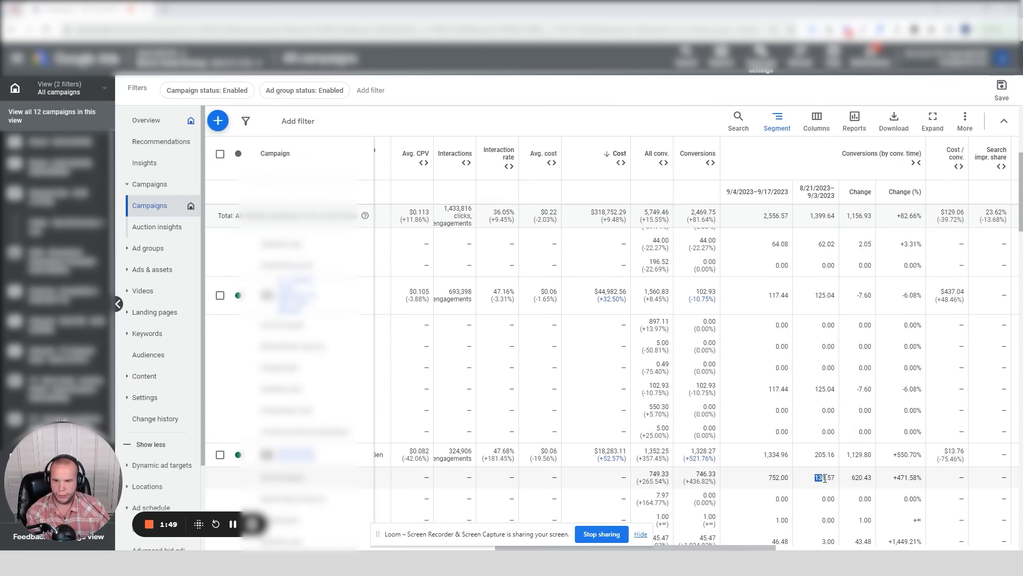
scroll("down", 3)
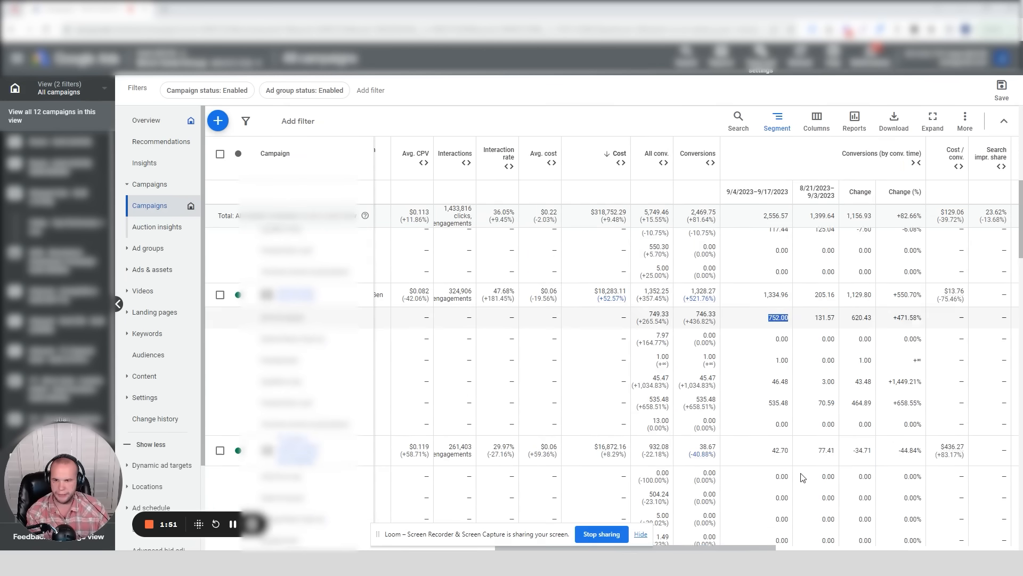
scroll("down", 3)
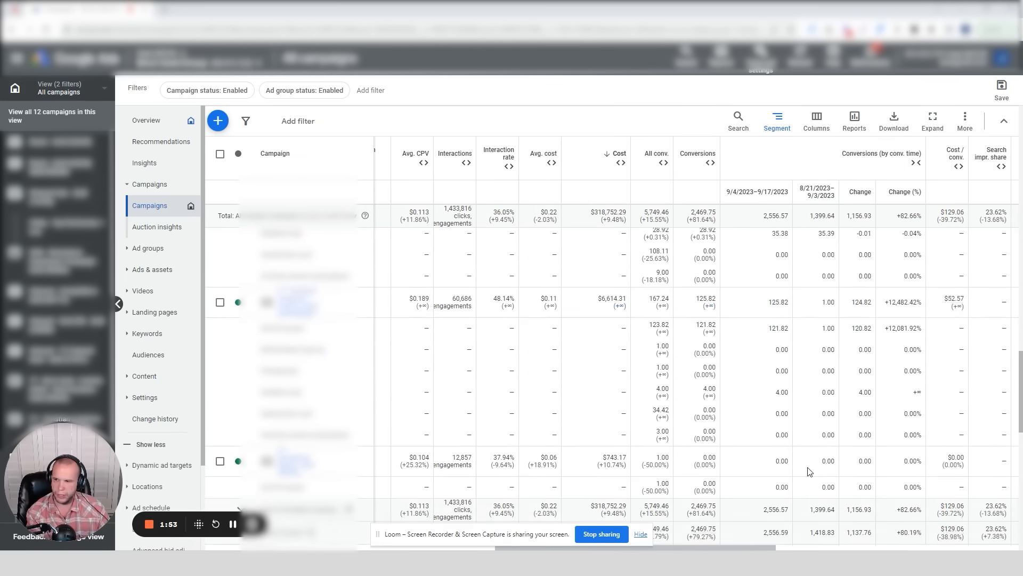
scroll("down", 3)
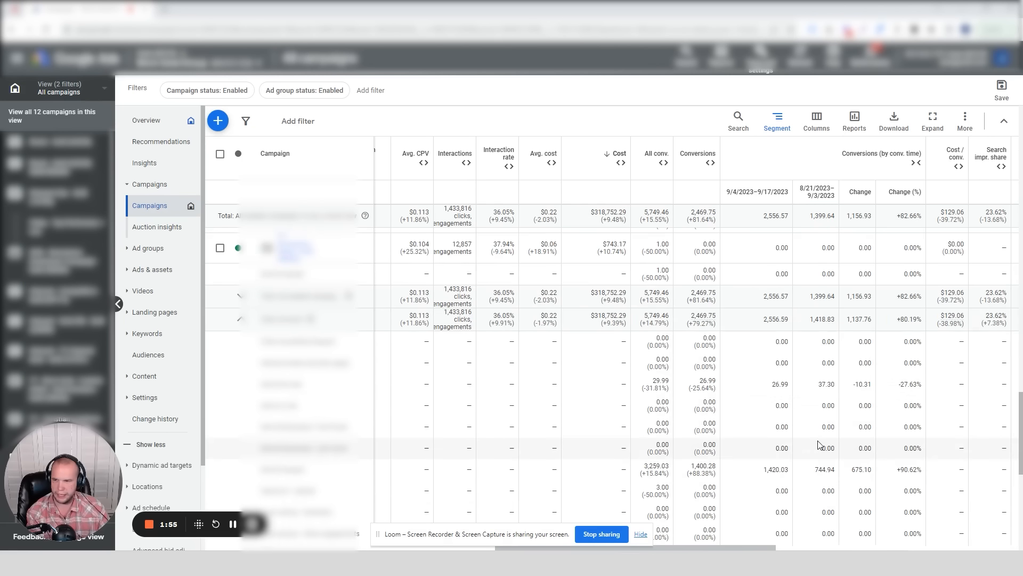
scroll("down", 3)
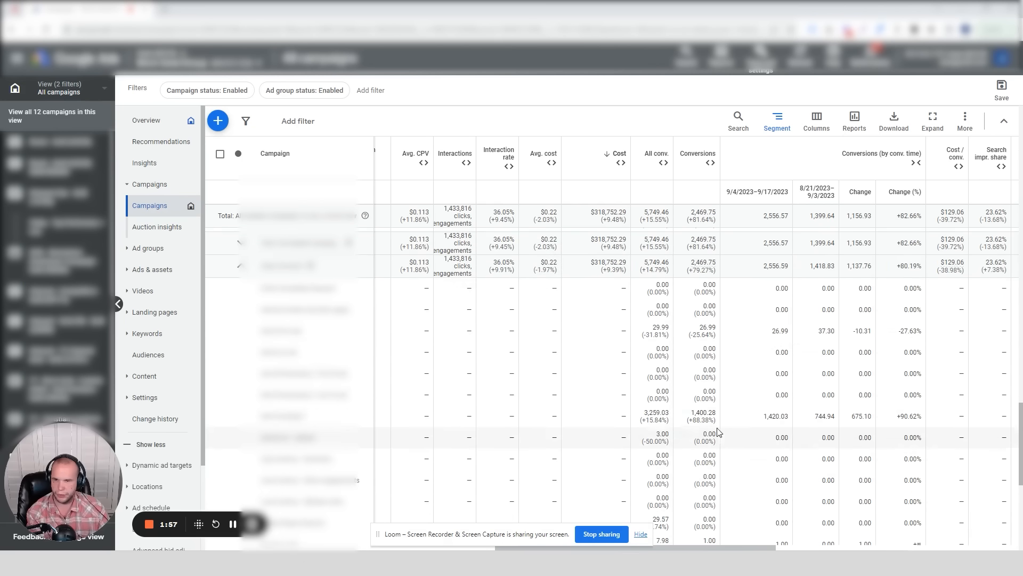
double_click(823, 416)
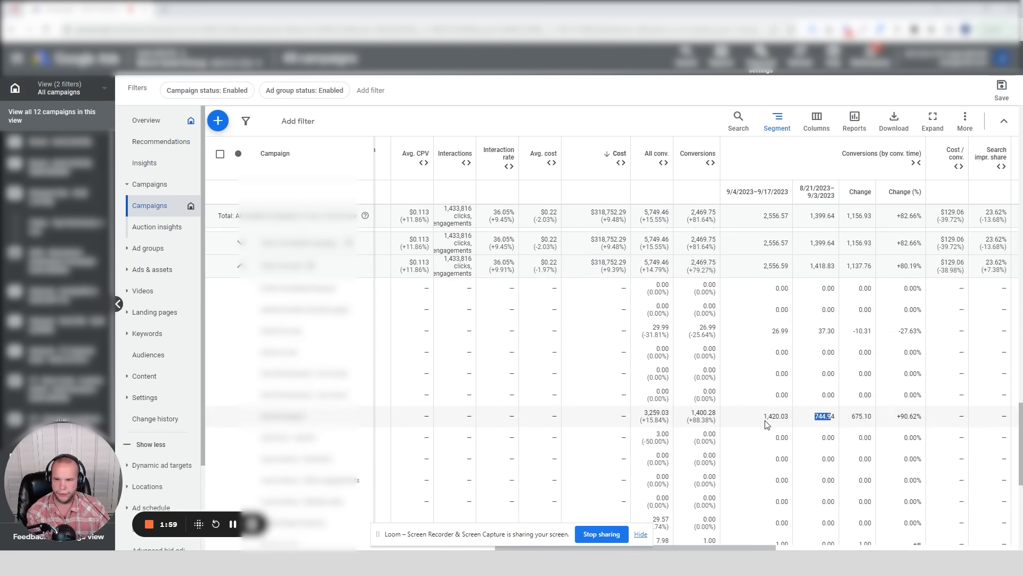
left_click(906, 415)
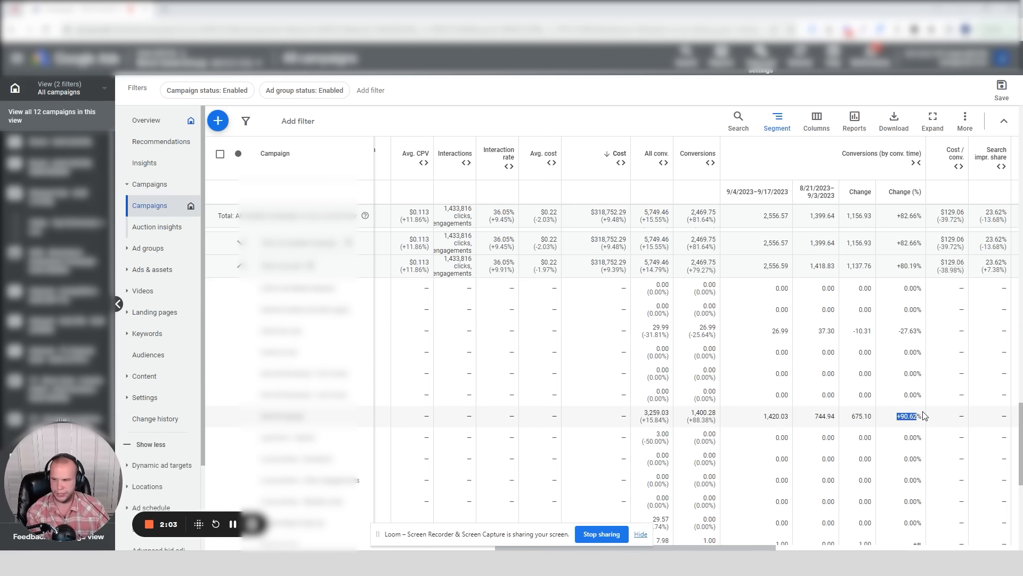
scroll("down", 3)
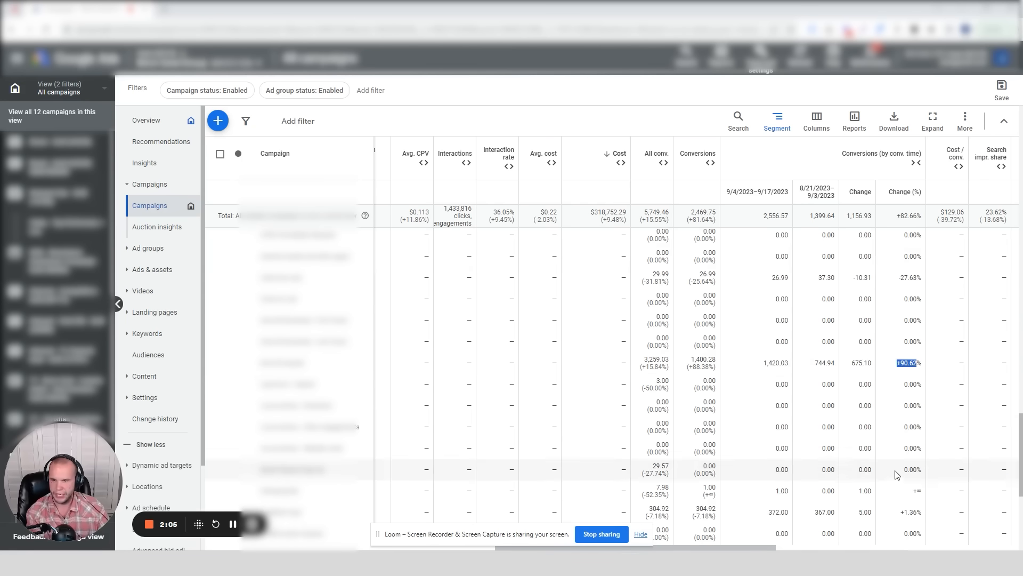
mouse_move(697, 515)
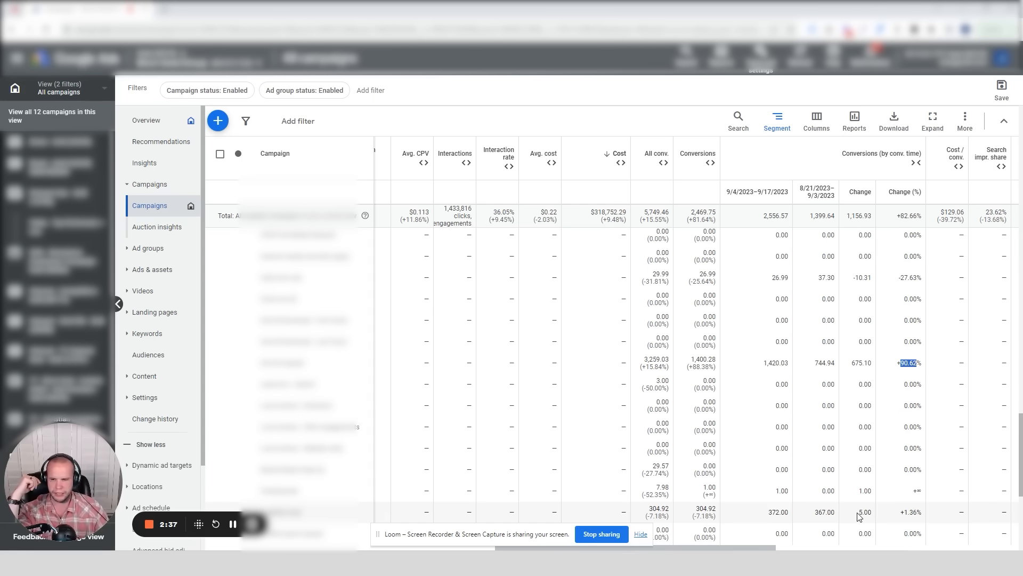
scroll("down", 3)
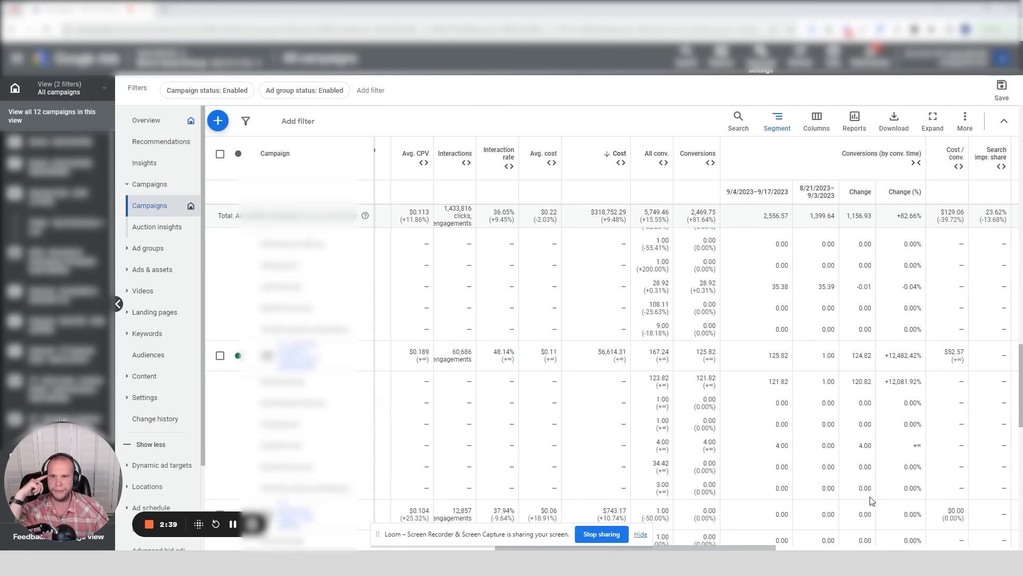
- Segment the campaigns table by a new breakdown, splitting Demand Gen into three rows
left_click(777, 121)
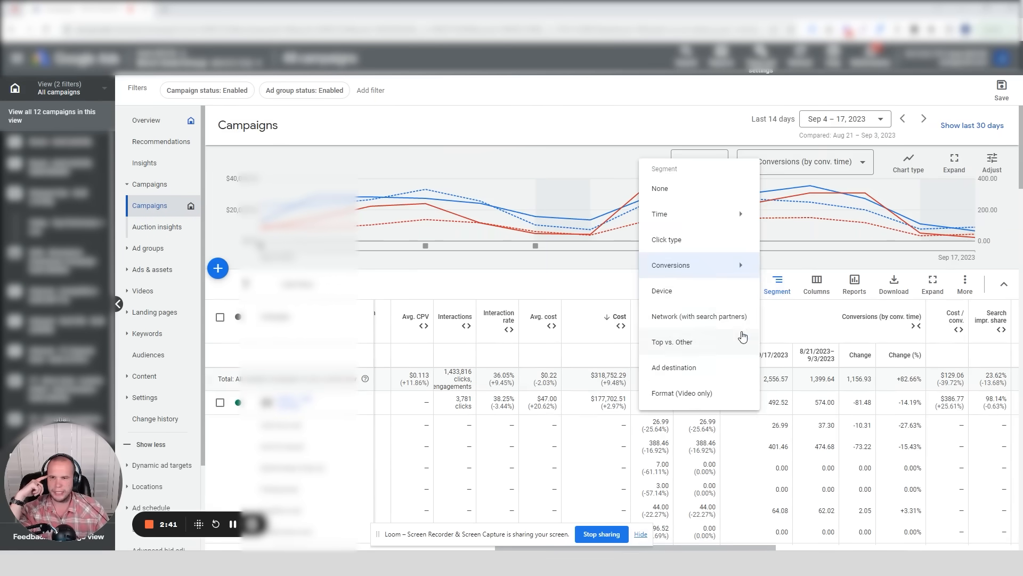
left_click(659, 188)
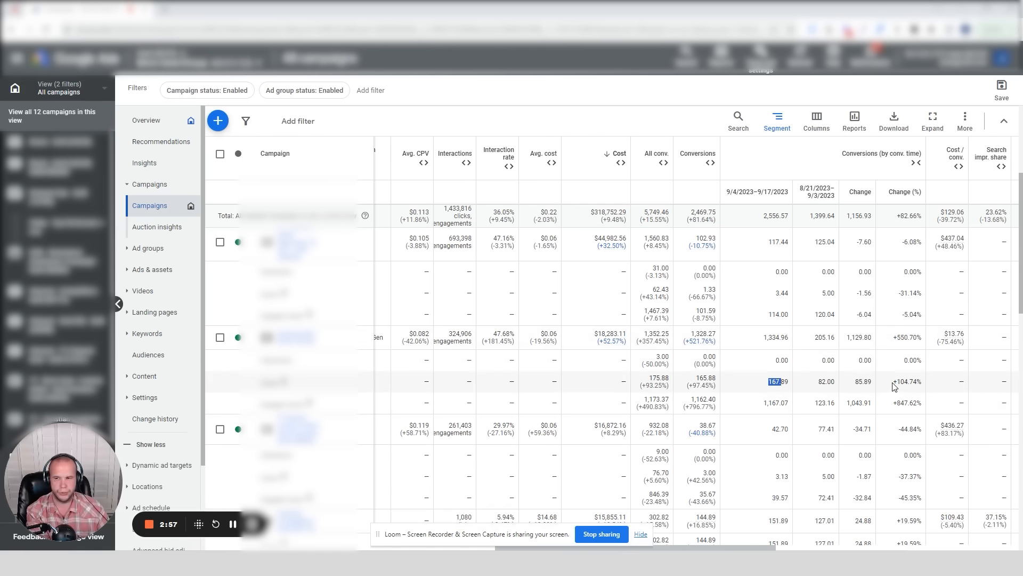
mouse_move(618, 343)
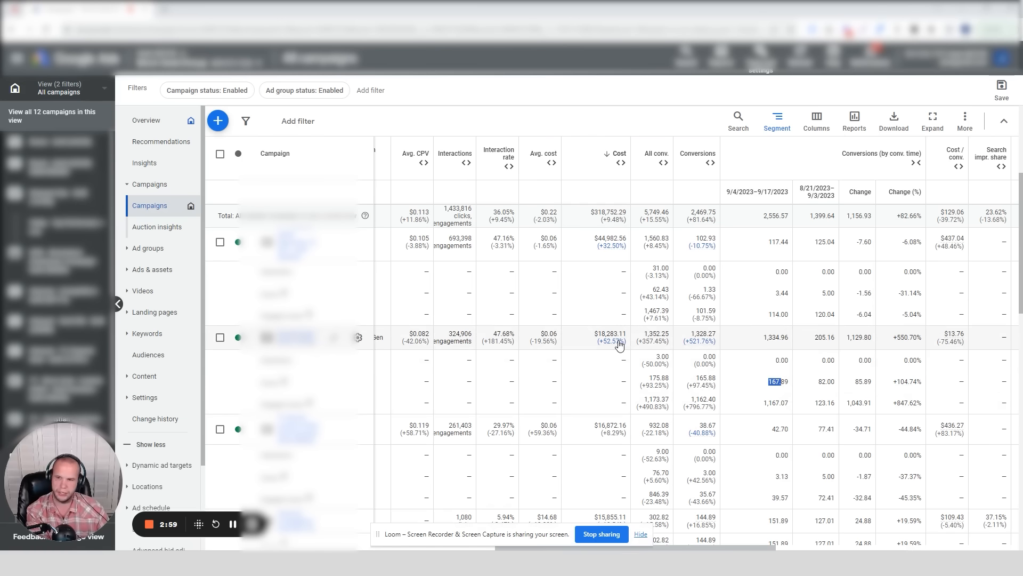
mouse_move(386, 403)
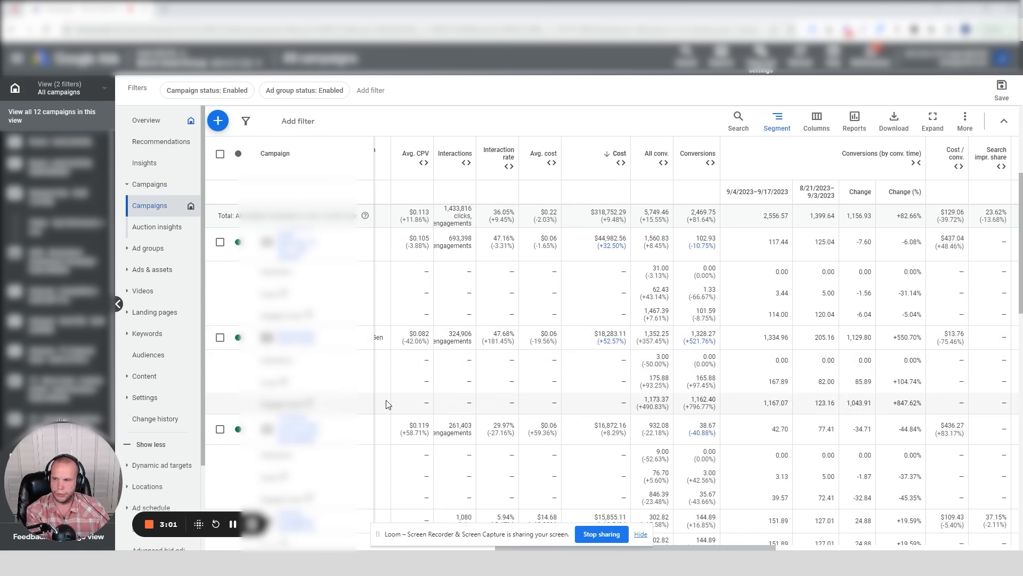
mouse_move(880, 335)
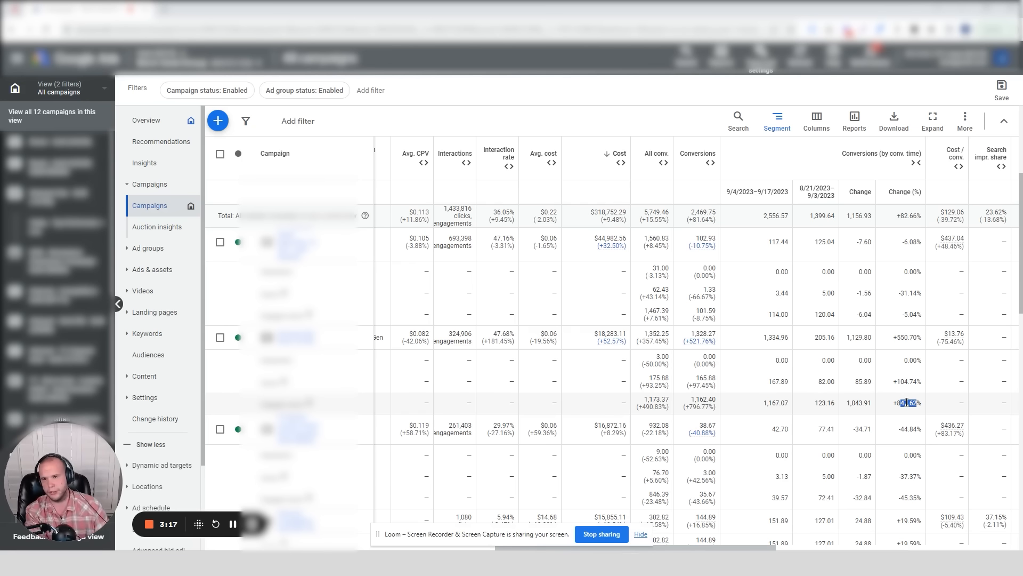
left_click(776, 120)
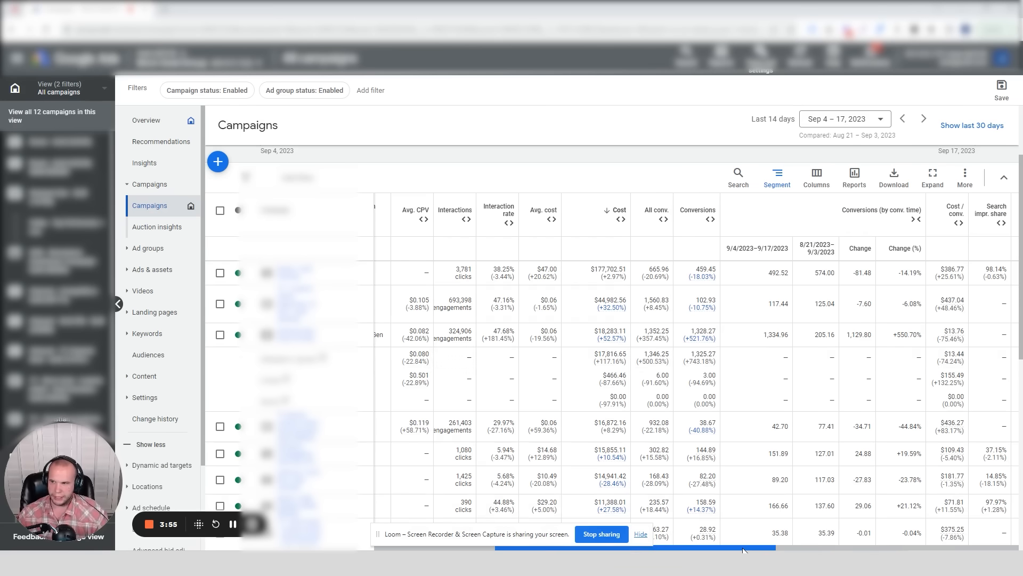
scroll("down", 3)
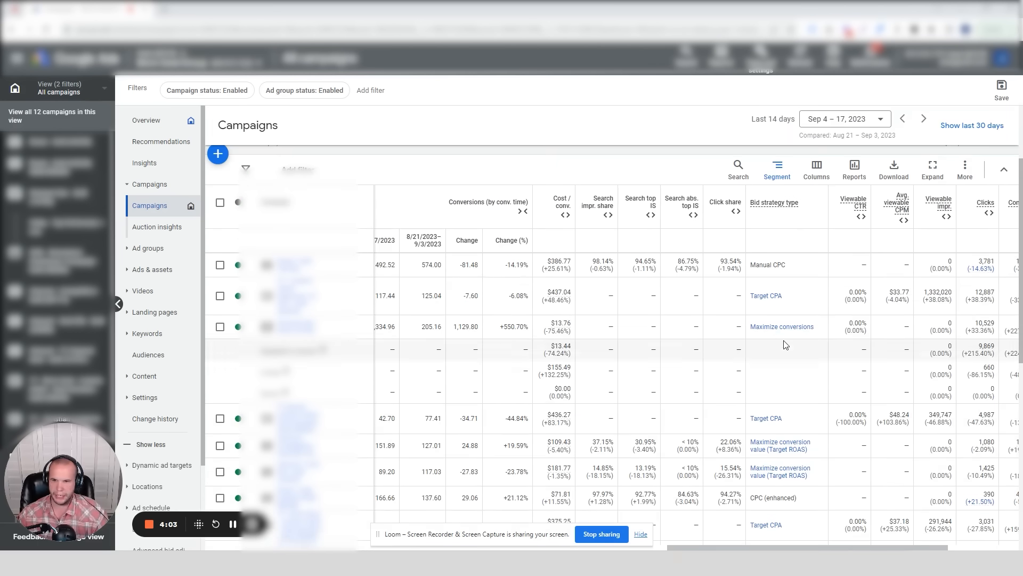
scroll("left", 3)
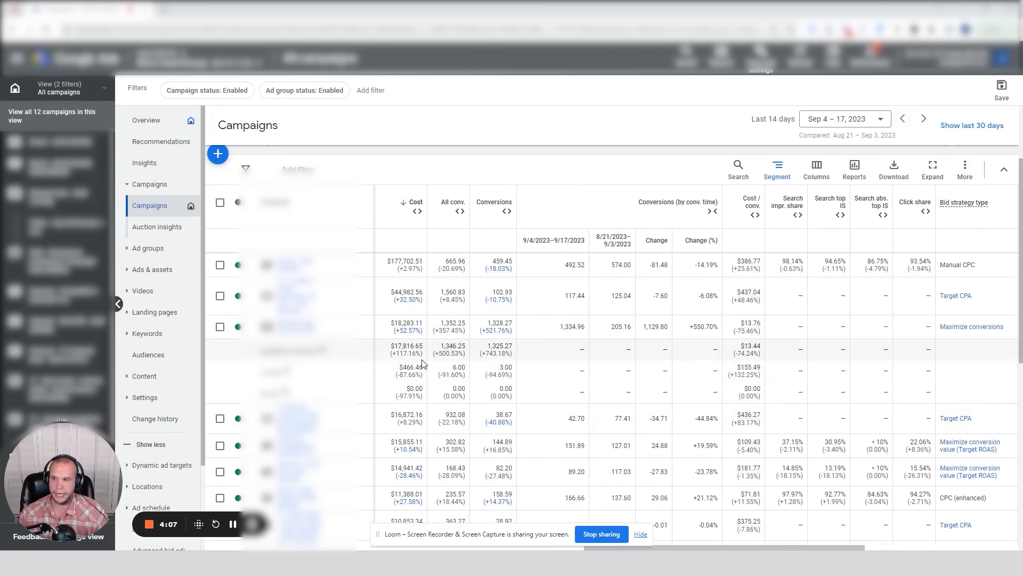
left_click(777, 170)
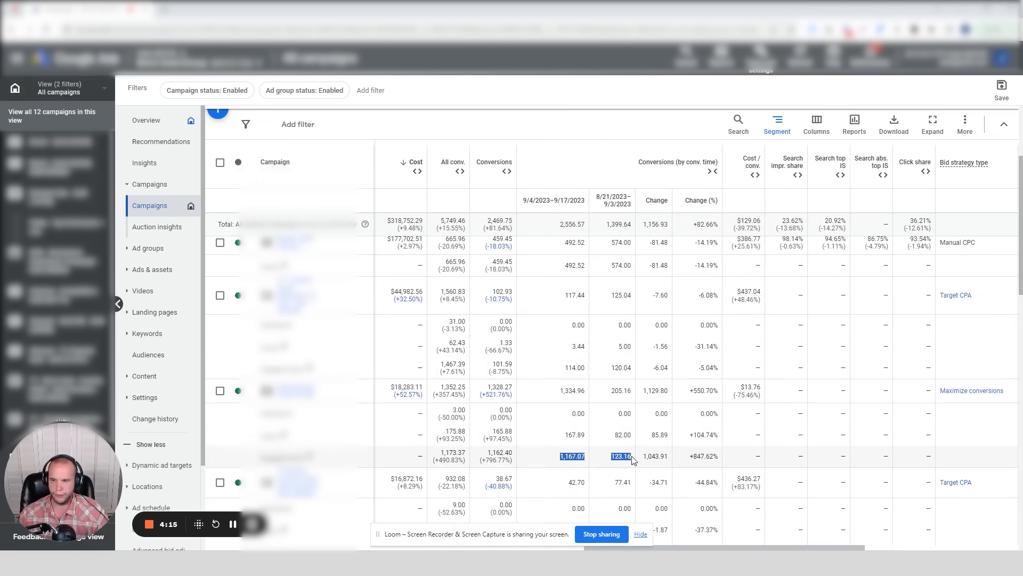
scroll("down", 3)
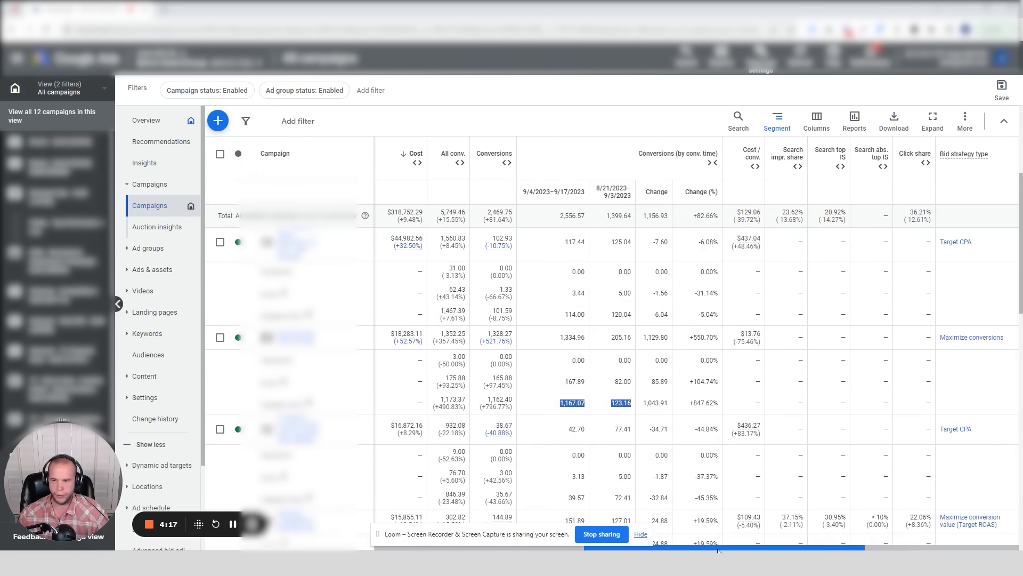
scroll("left", 3)
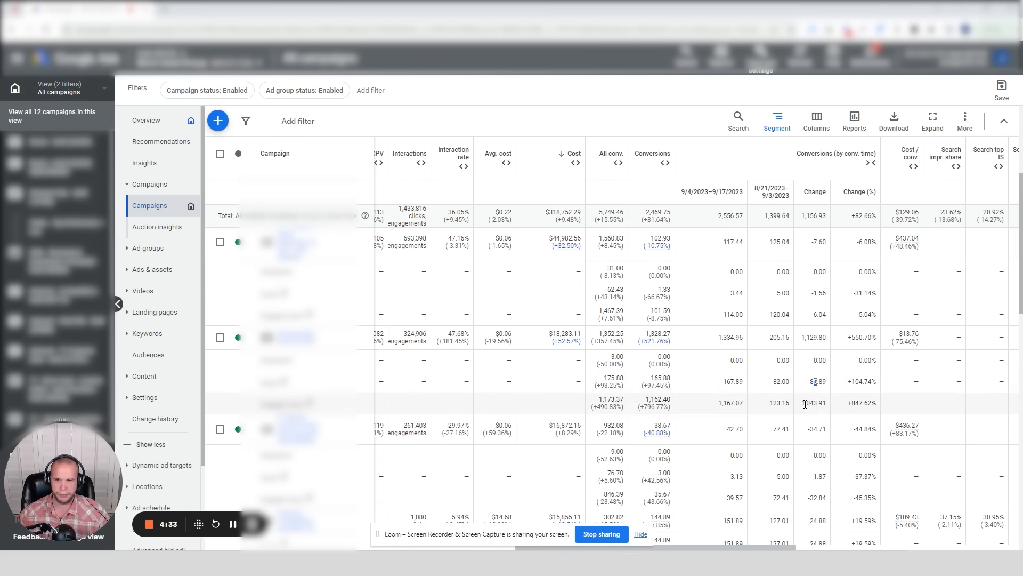
double_click(813, 403)
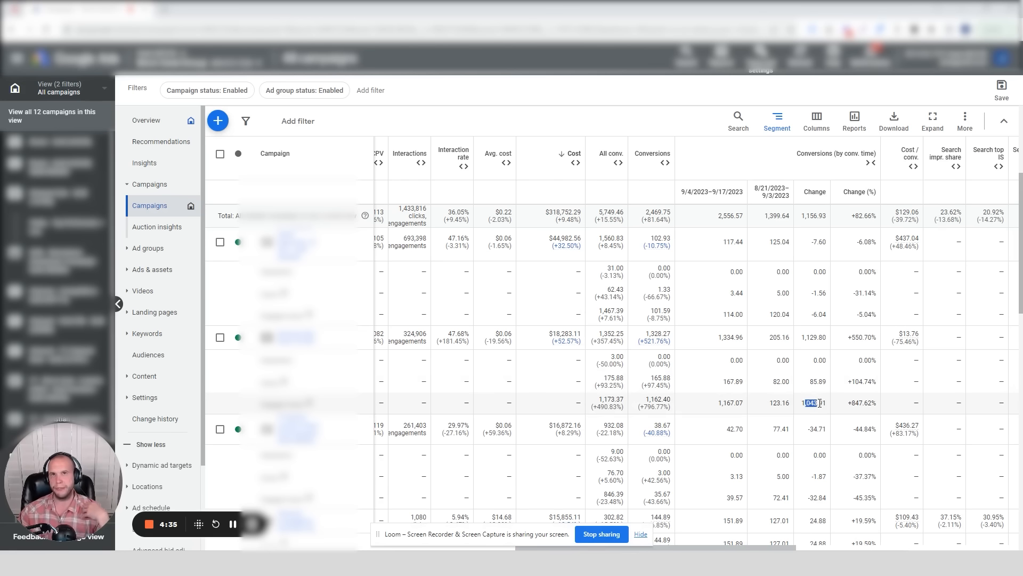
mouse_move(515, 389)
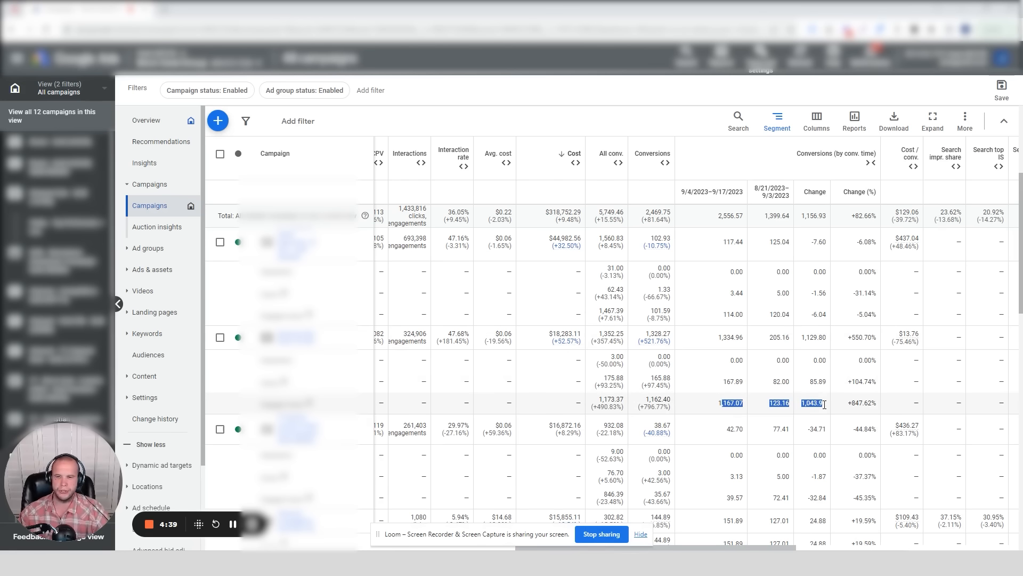
mouse_move(831, 408)
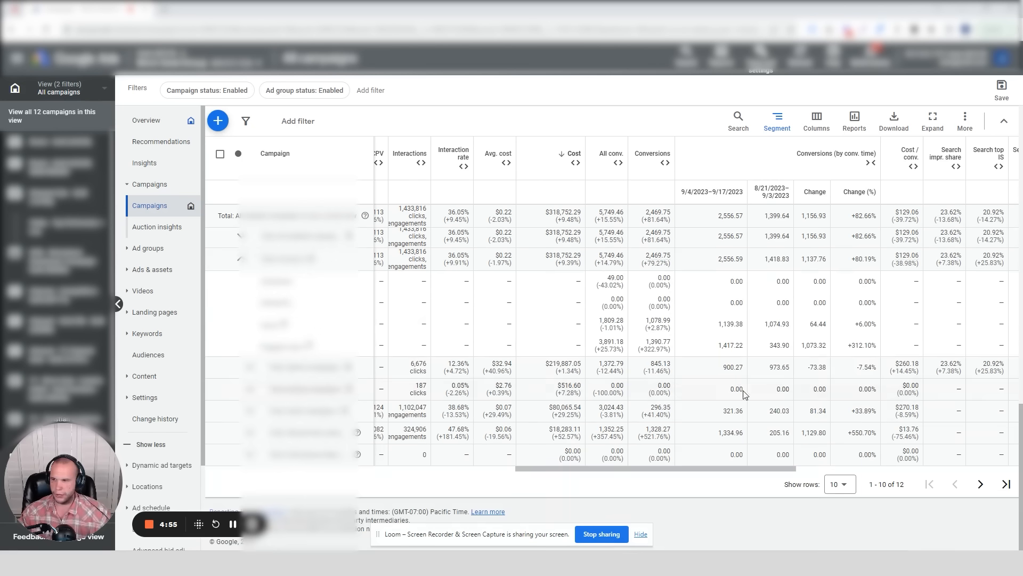
- Apply a segment breakdown to the 14-day comparison table and scroll through the segmented totals
left_click(776, 121)
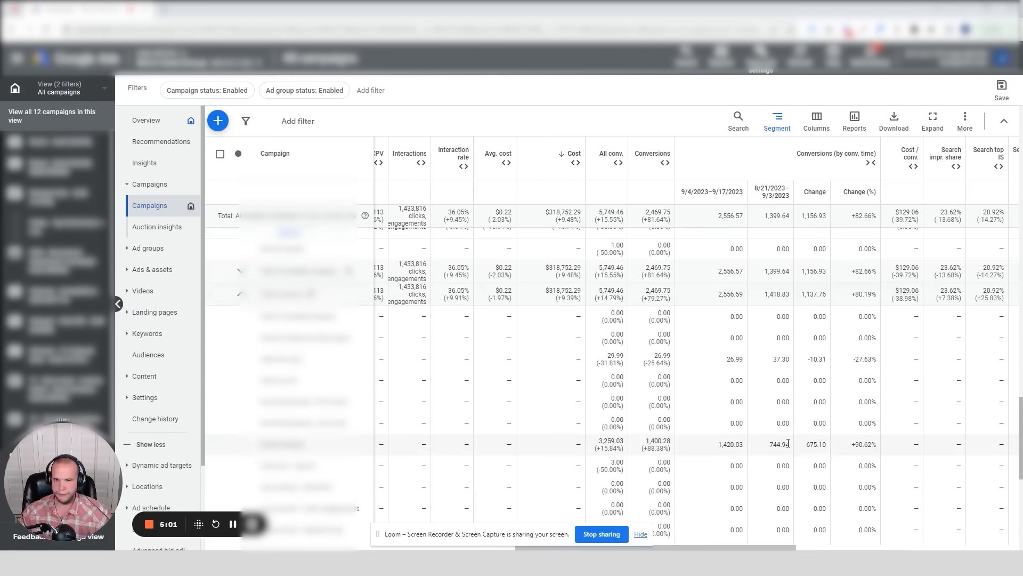
scroll("down", 3)
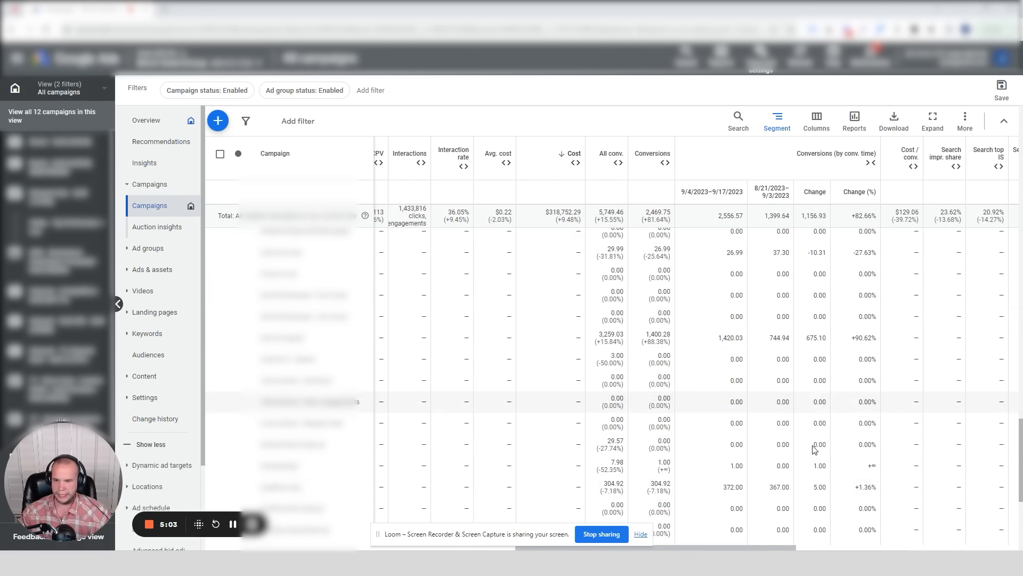
mouse_move(765, 491)
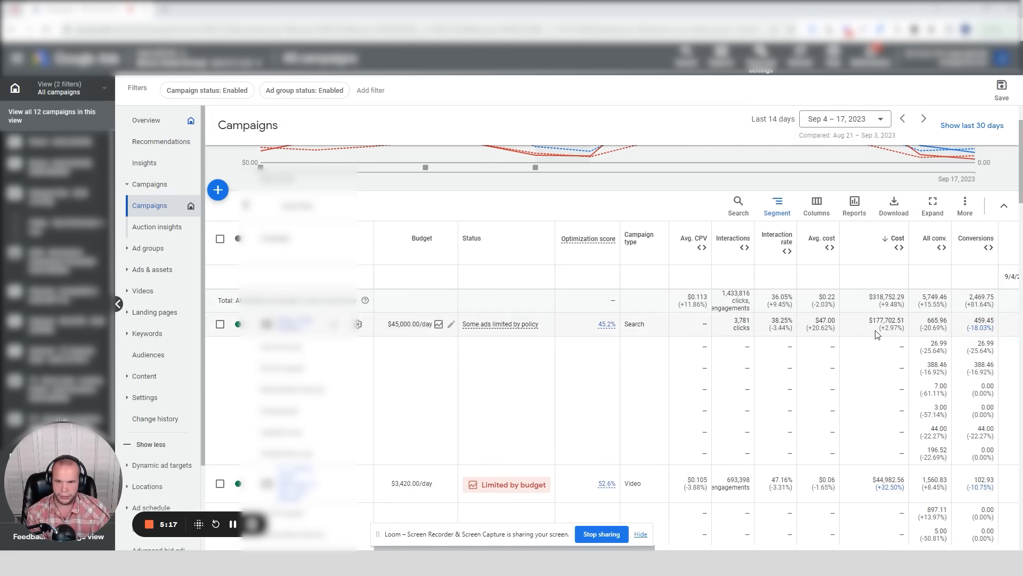
- Show Last 7 days (Sep 11–17) without comparison, with campaigns segmented by day
left_click(776, 204)
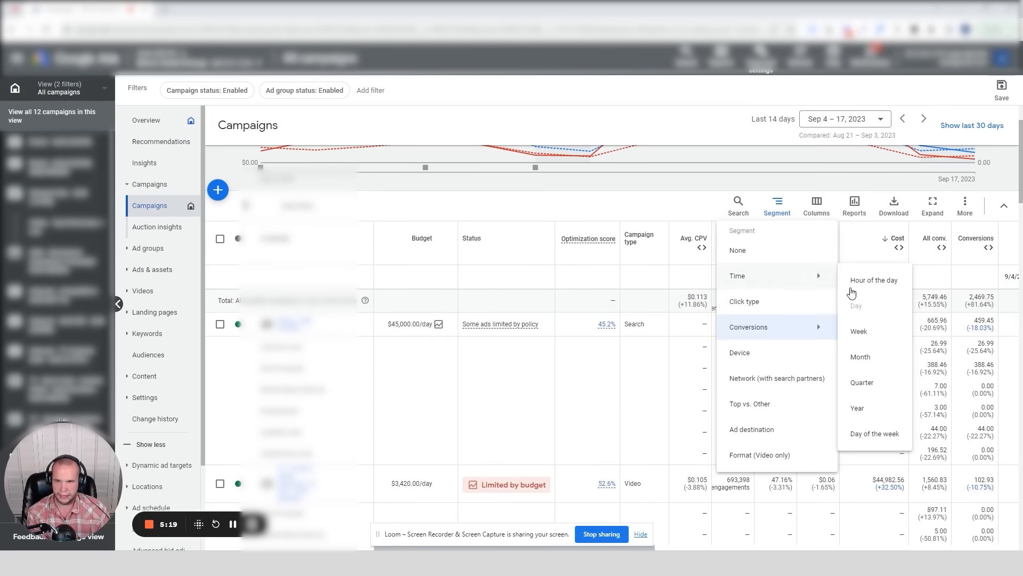
left_click(844, 119)
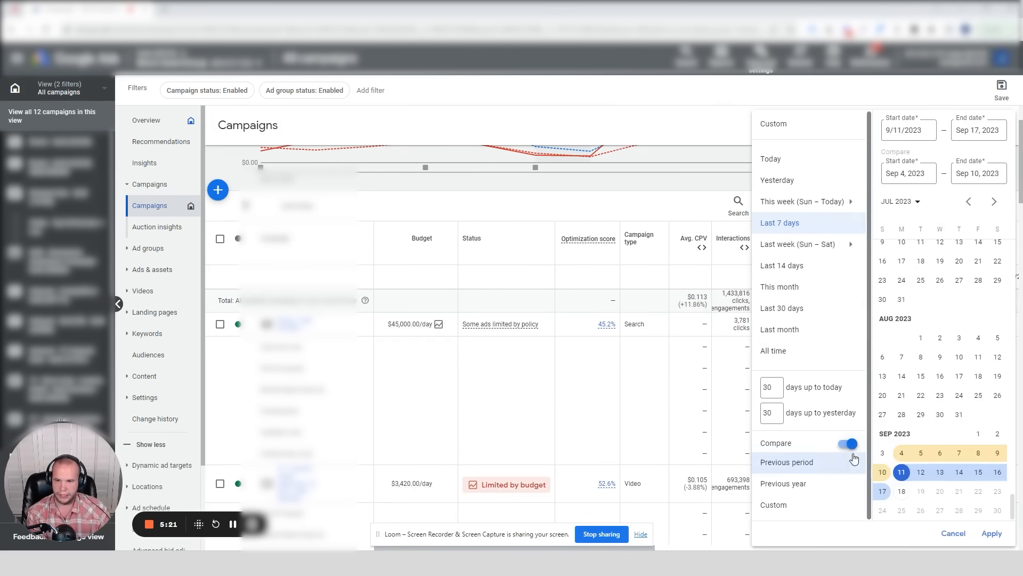
left_click(991, 533)
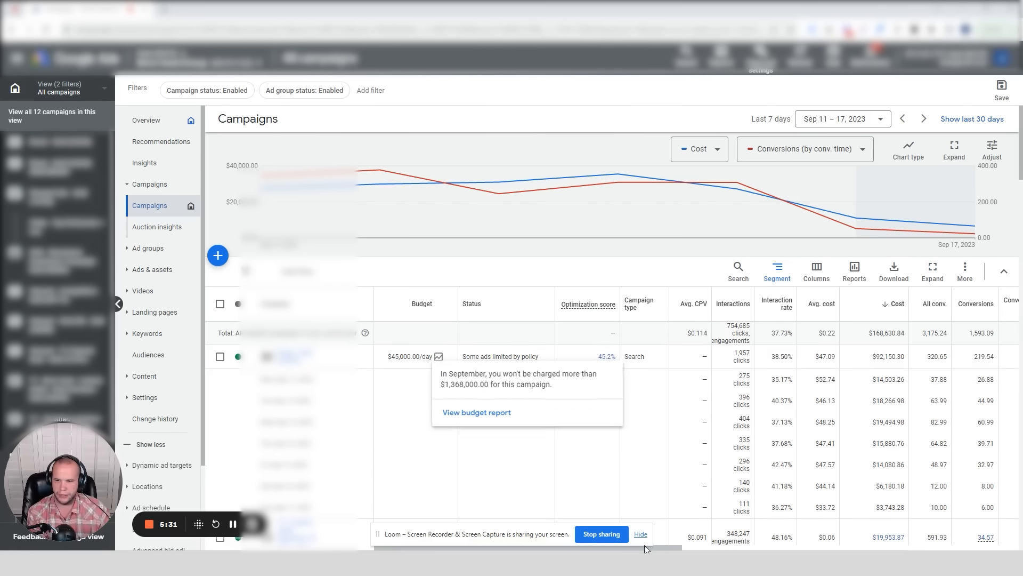
scroll("right", 3)
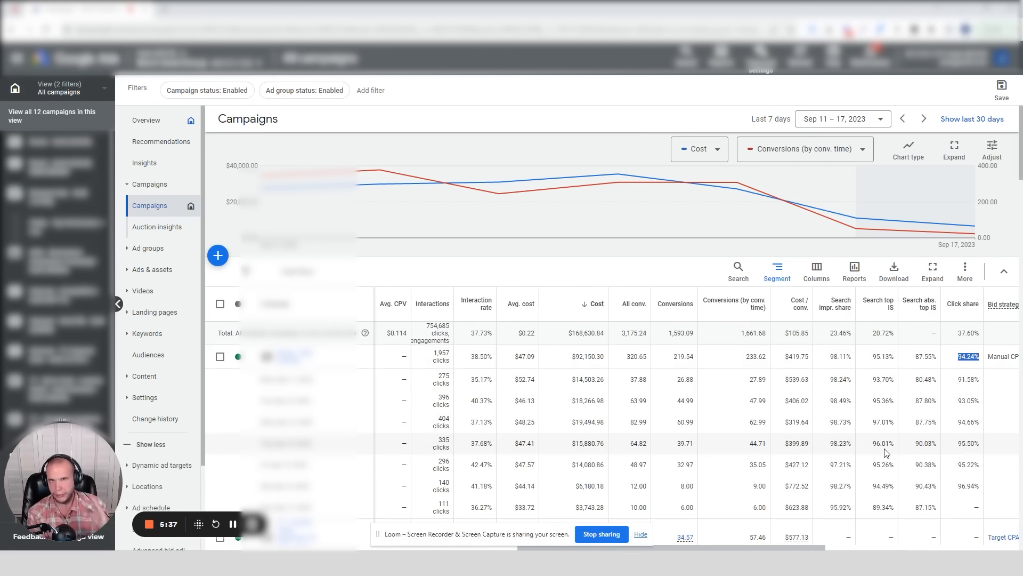
scroll("left", 3)
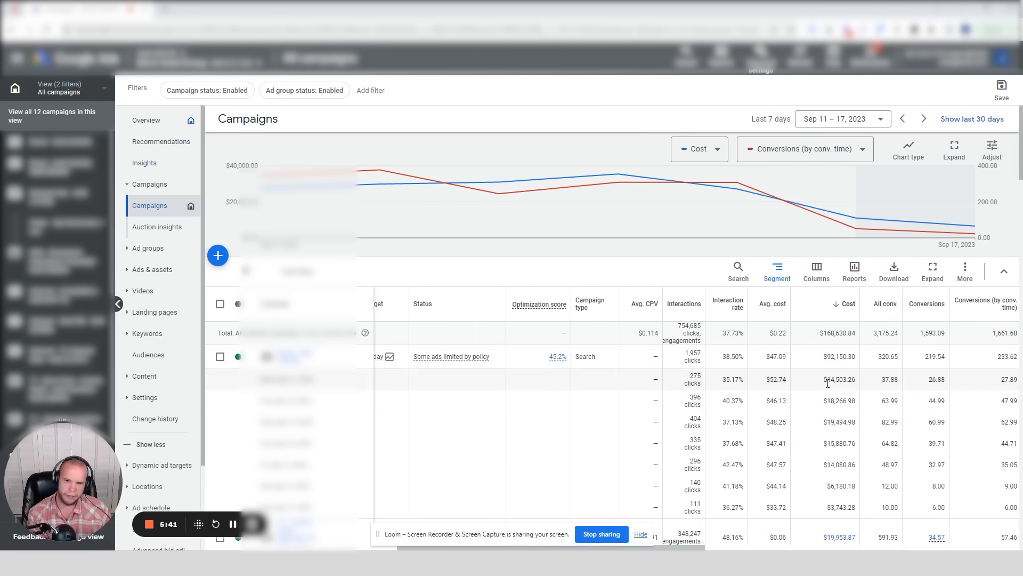
mouse_move(834, 421)
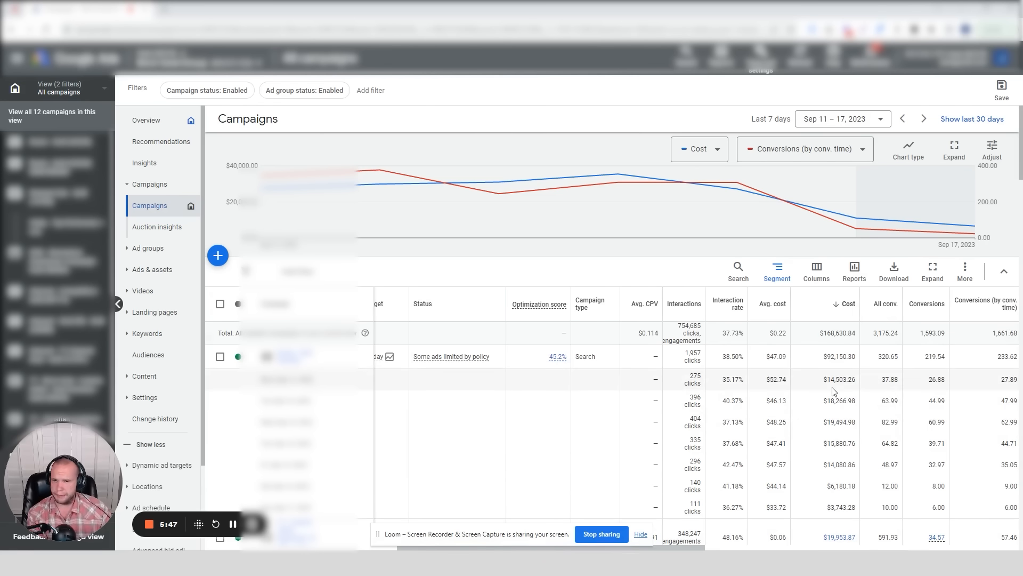
left_click(838, 118)
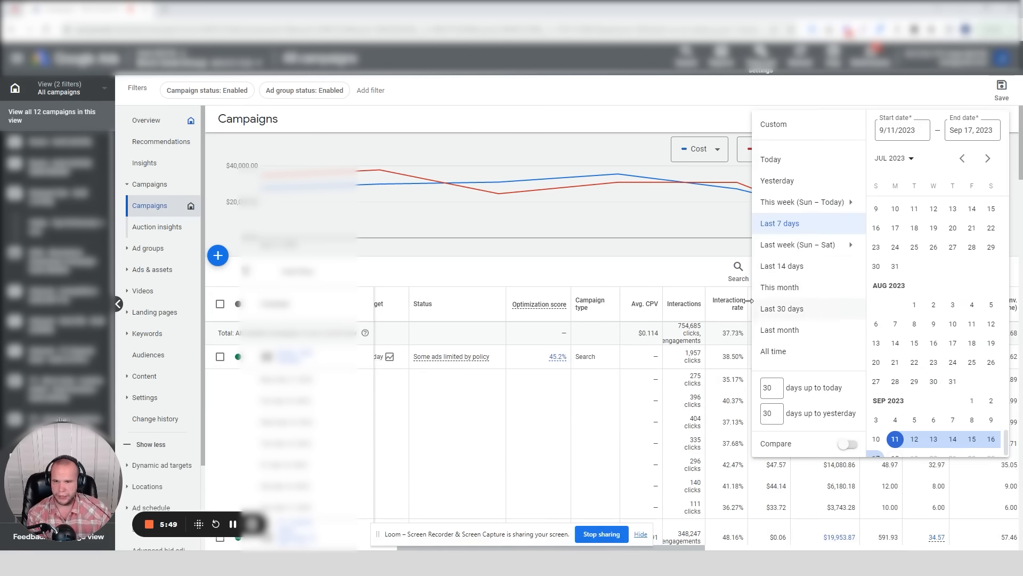
- Switch to Last 14 days versus previous period and highlight the top campaign's -14.19% conversion change
left_click(782, 266)
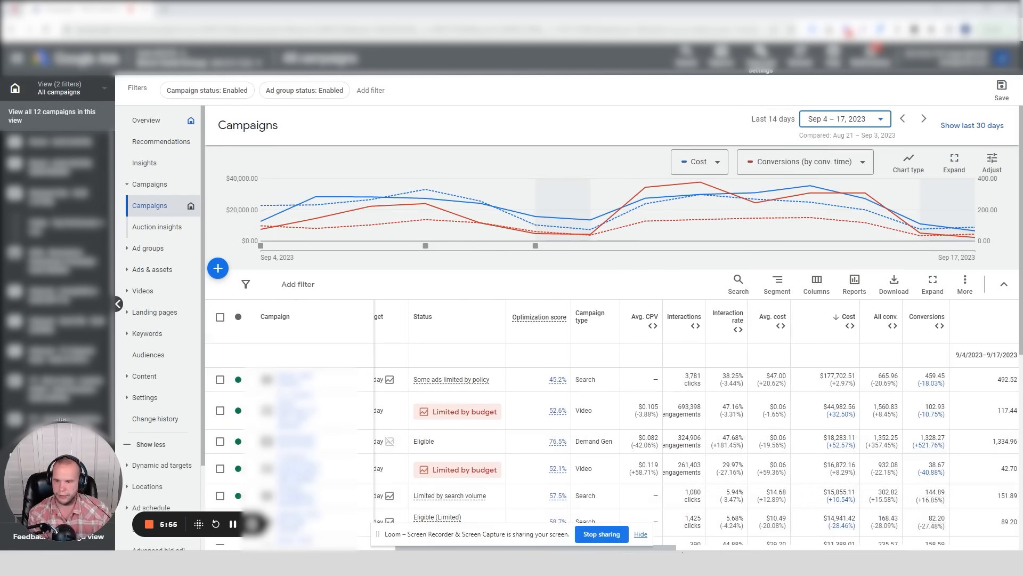
scroll("right", 3)
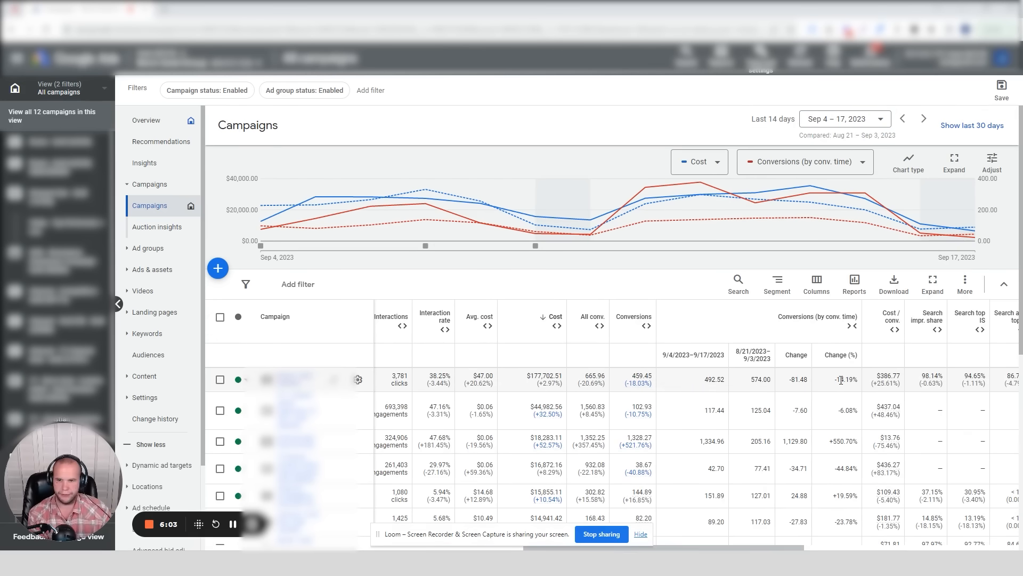
double_click(845, 379)
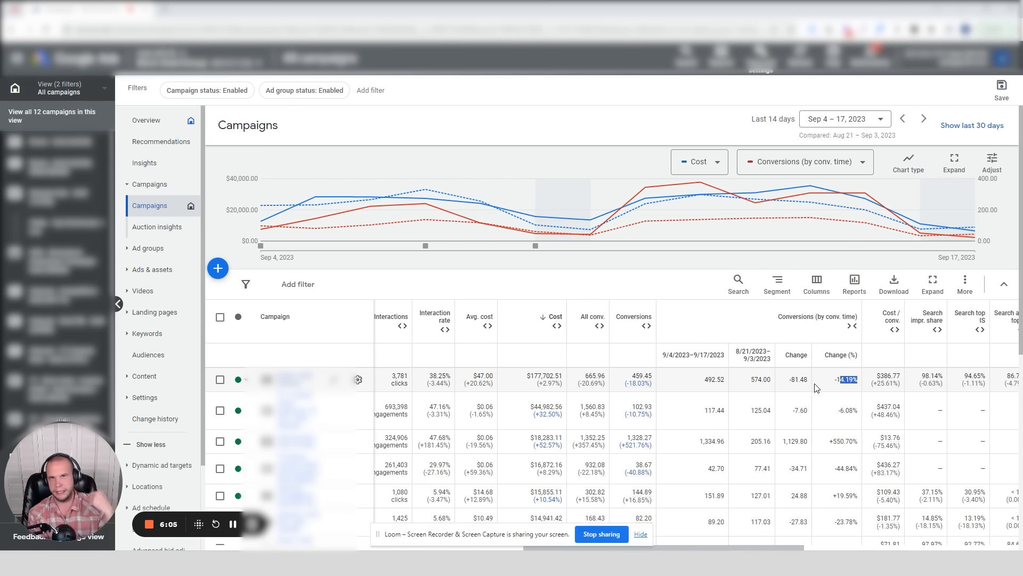
mouse_move(766, 411)
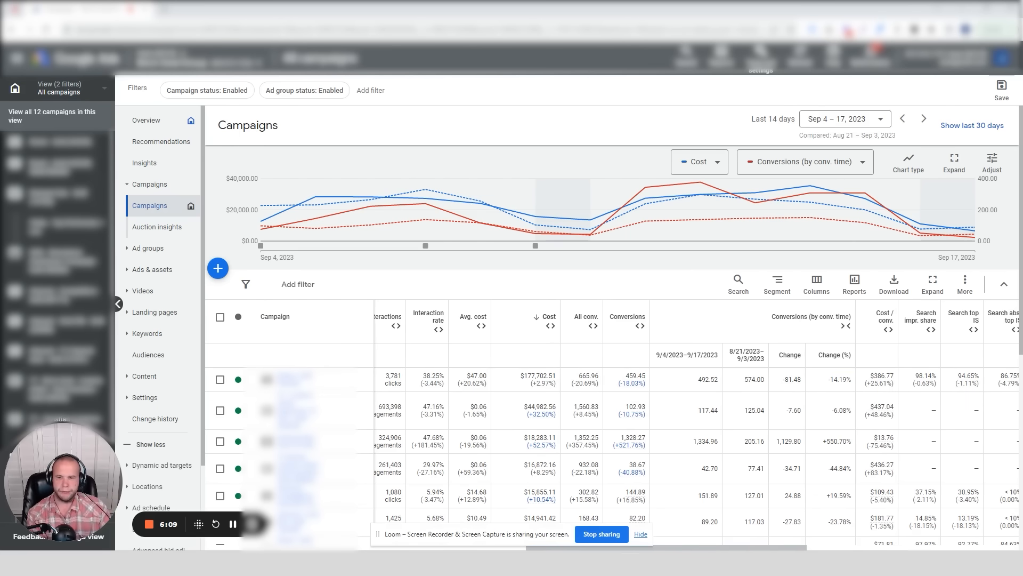
scroll("right", 3)
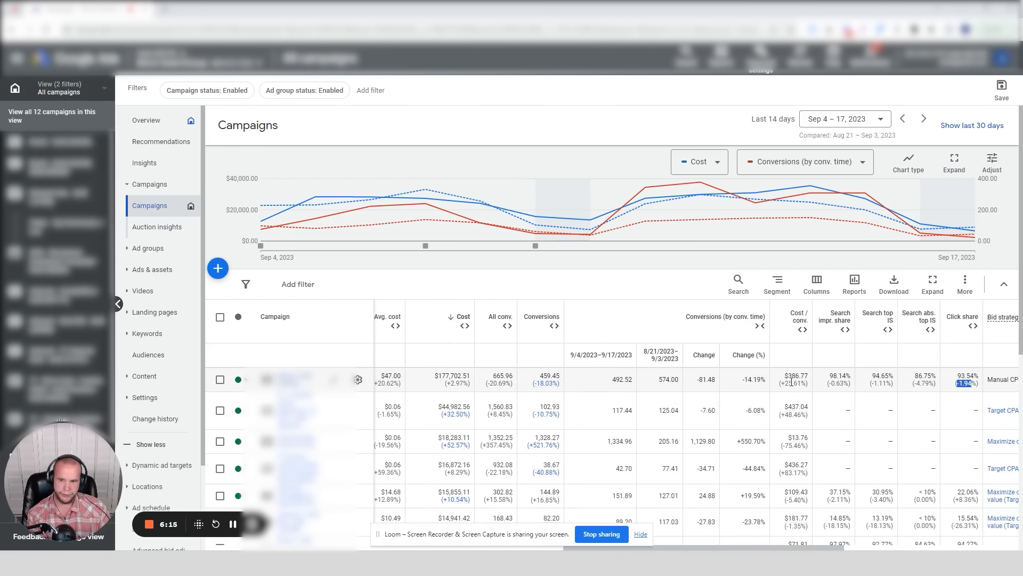
mouse_move(564, 525)
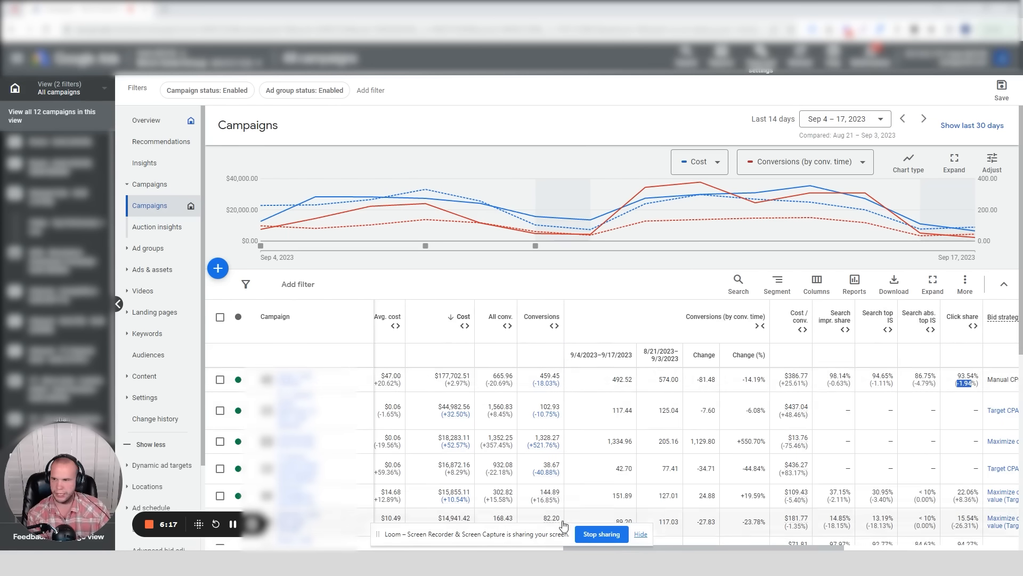
mouse_move(670, 383)
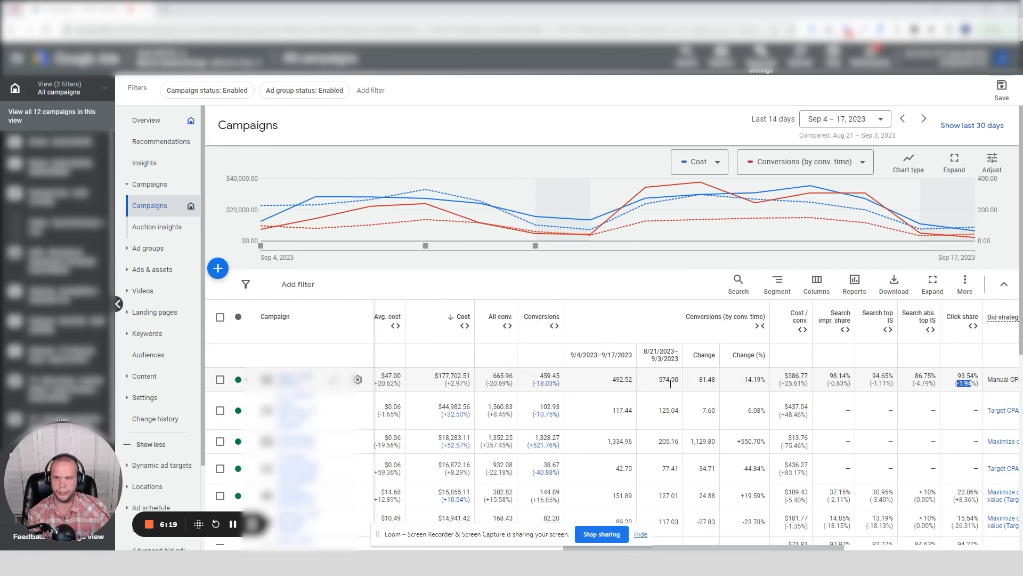
mouse_move(678, 391)
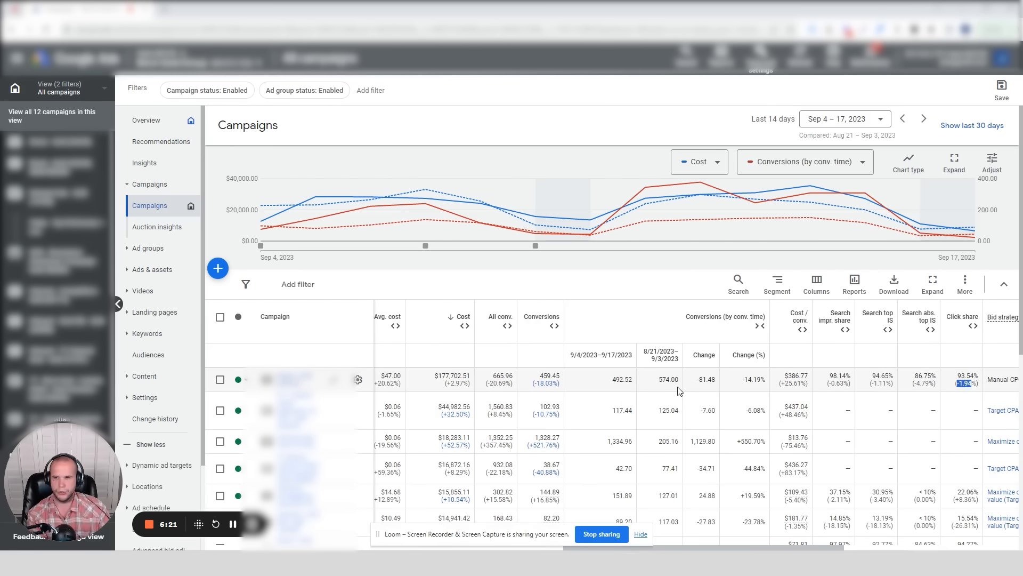
- Break the campaign rows down by a conversion dimension and review the sub-rows
left_click(776, 284)
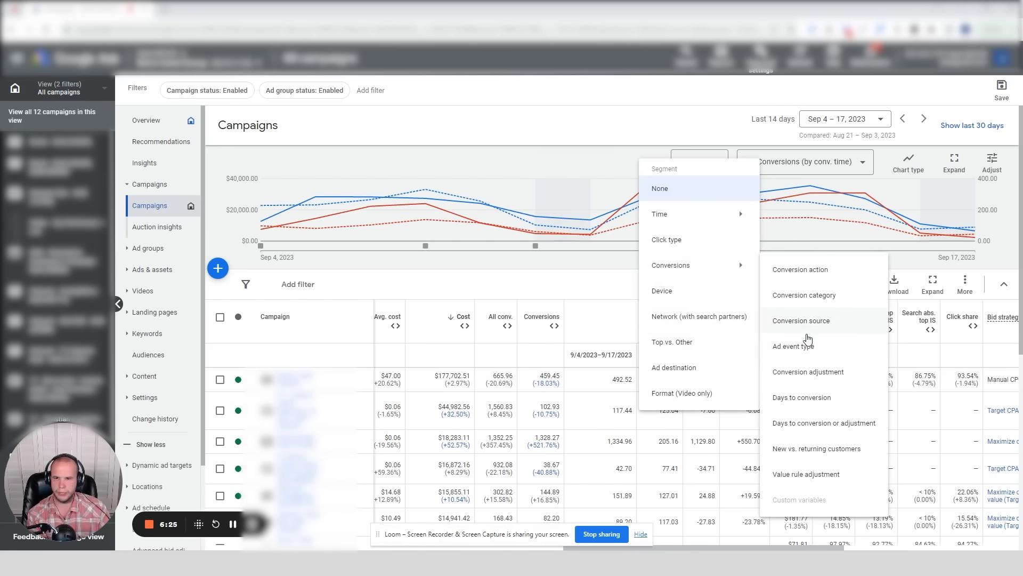
left_click(660, 188)
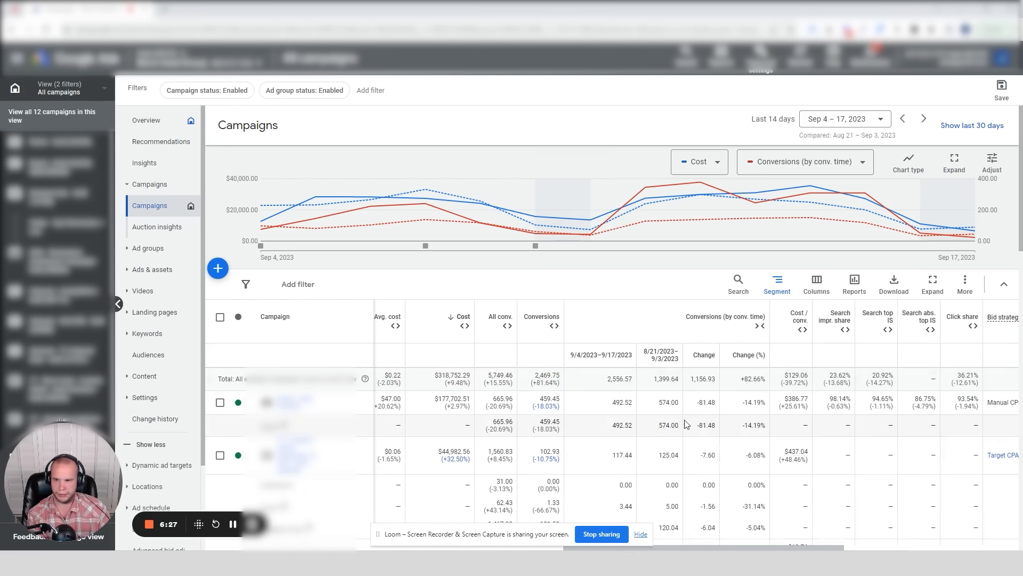
scroll("down", 3)
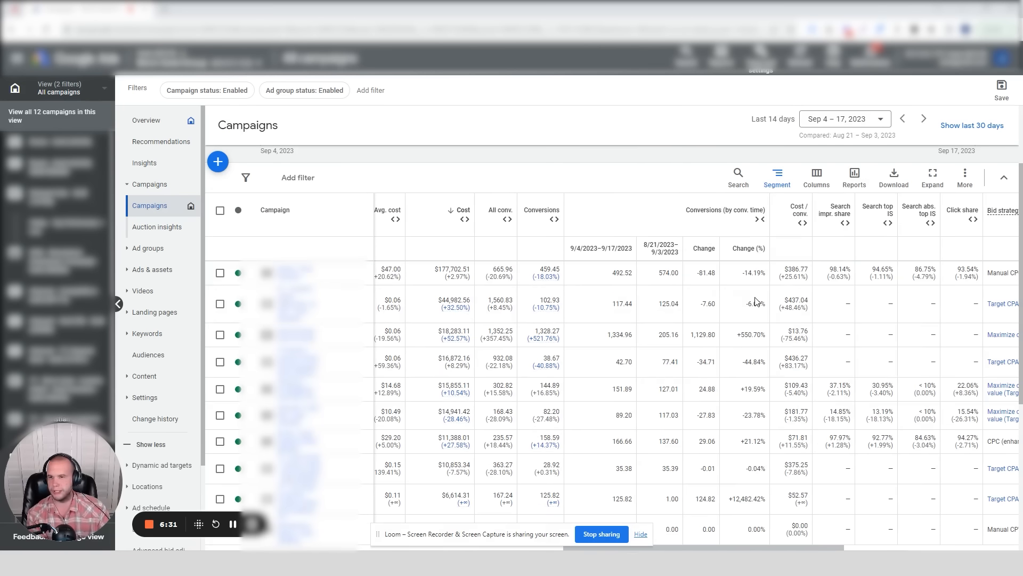
- Open the list of campaign views
left_click(58, 88)
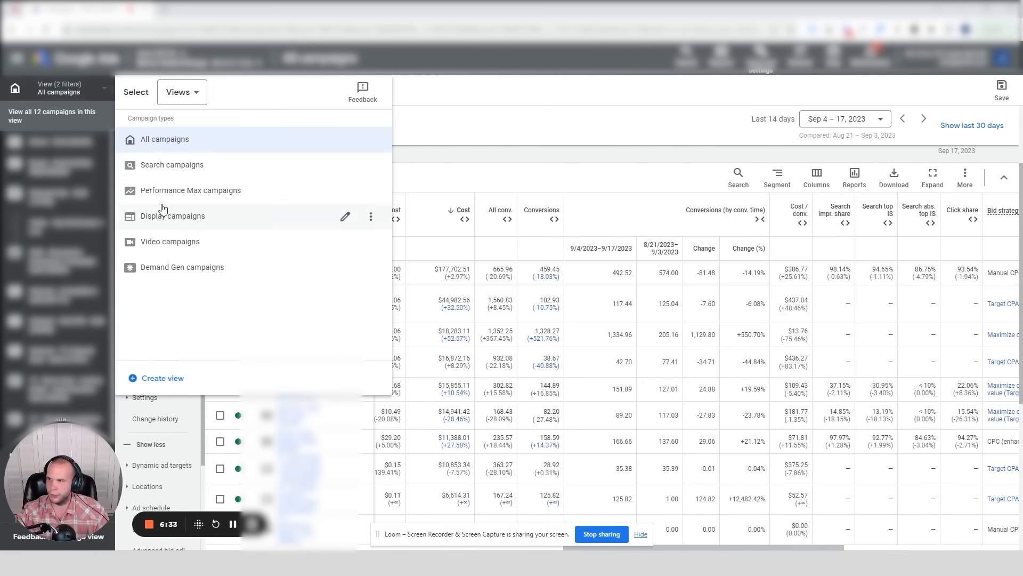
- Choose the Video campaigns view, showing five campaigns for Sep 4–17 vs Aug 21–Sep 3
left_click(165, 139)
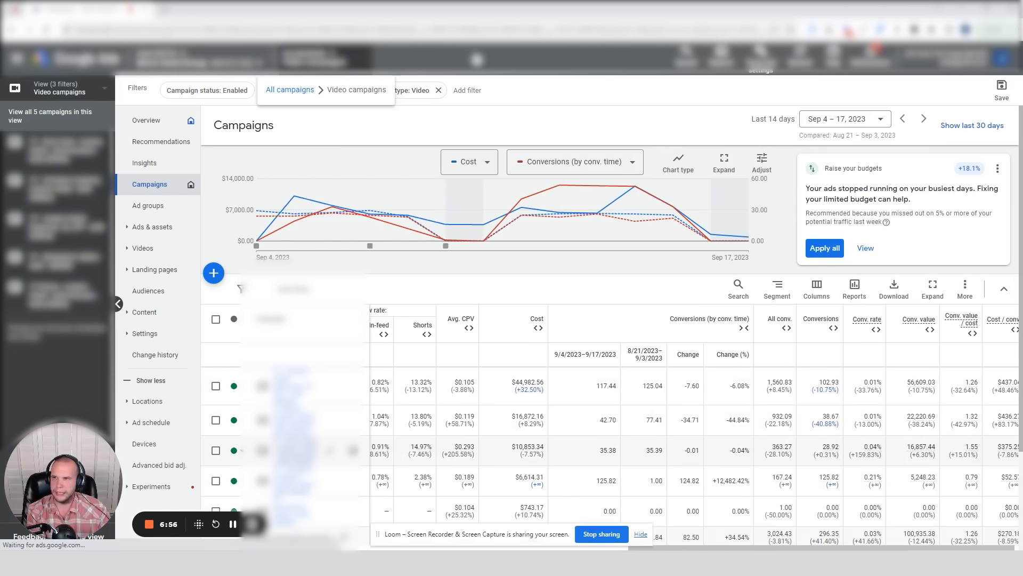
- Return to All campaigns and highlight the top campaign's -14.19% conversion drop
left_click(290, 89)
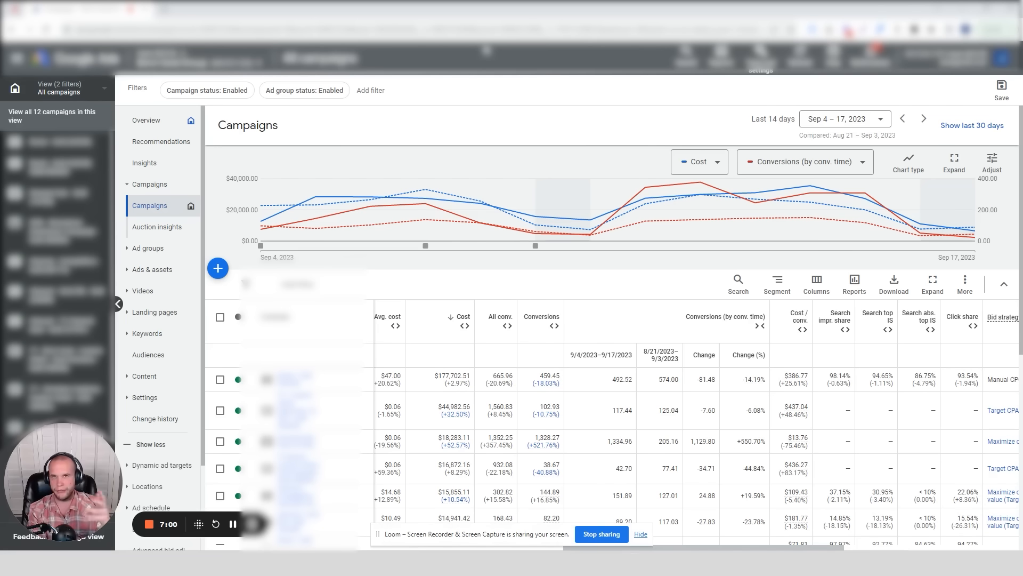
double_click(749, 379)
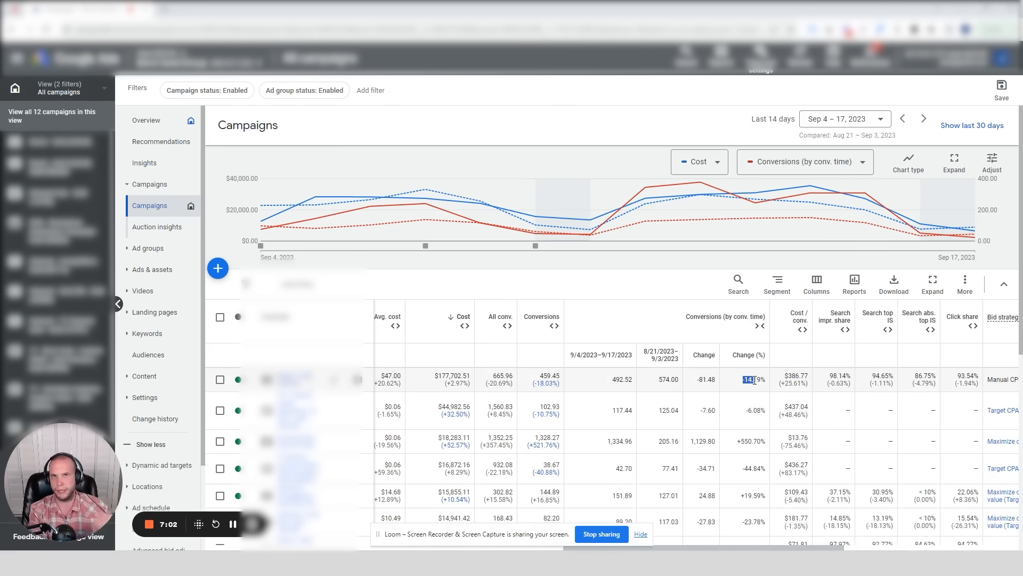